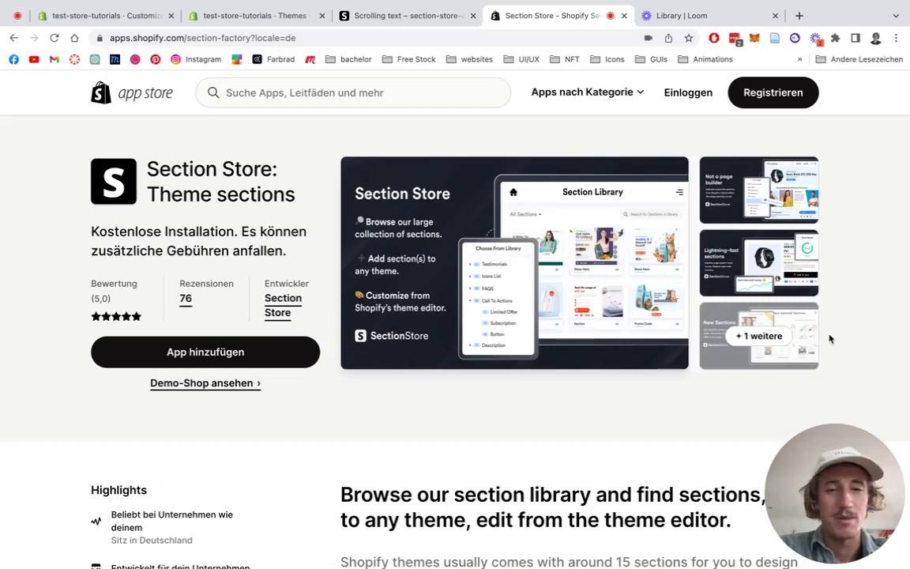
mouse_move(443, 413)
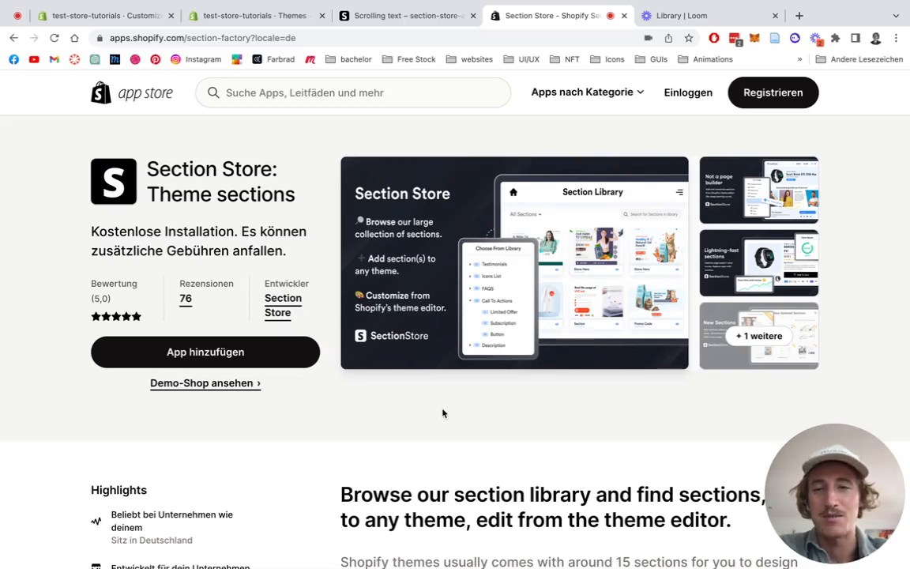
mouse_move(469, 127)
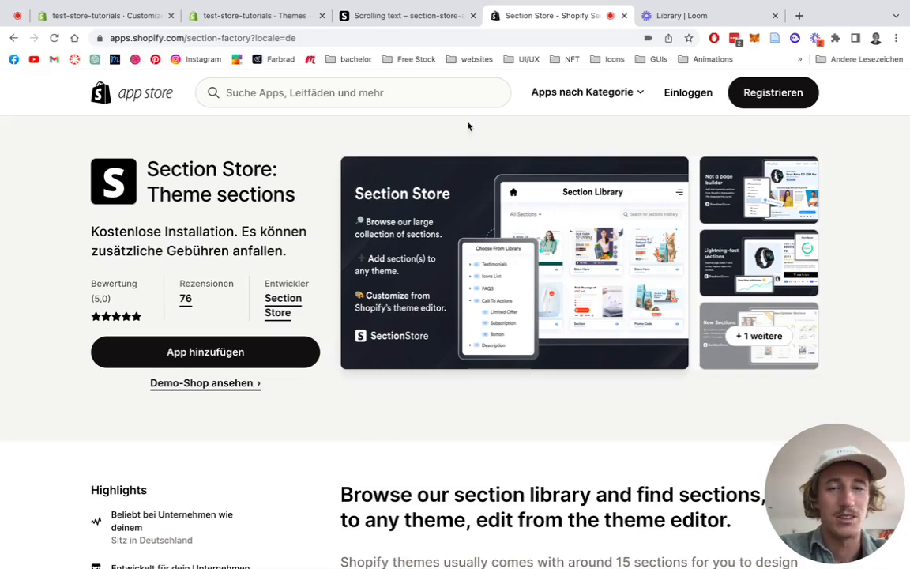
- Preview the scrolling text demo, review the Section Store listing's pricing, then return to Themes
left_click(399, 15)
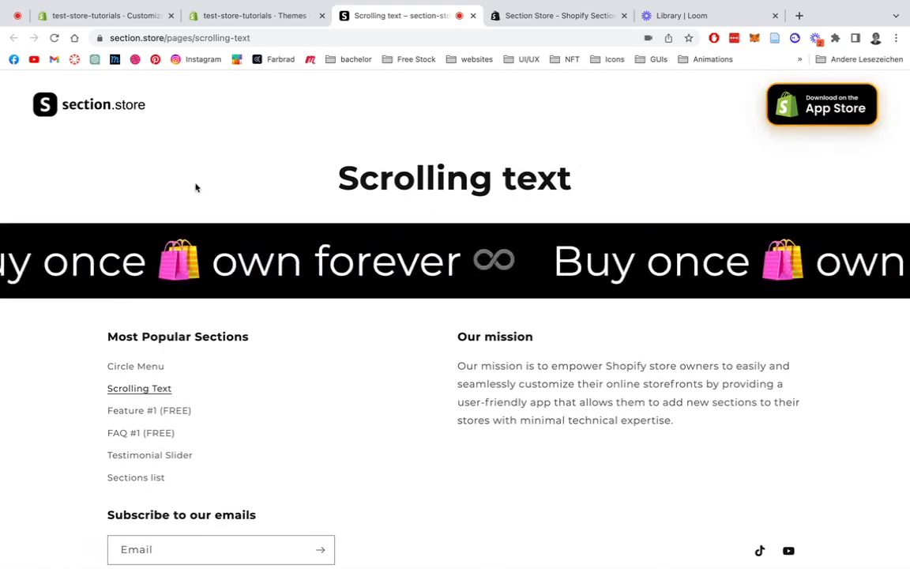
left_click(559, 15)
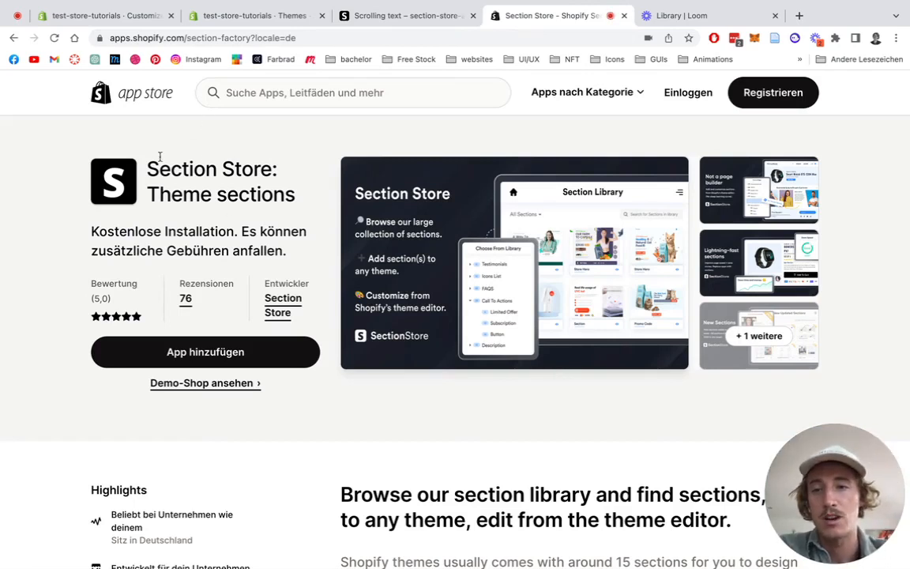
scroll("down", 3)
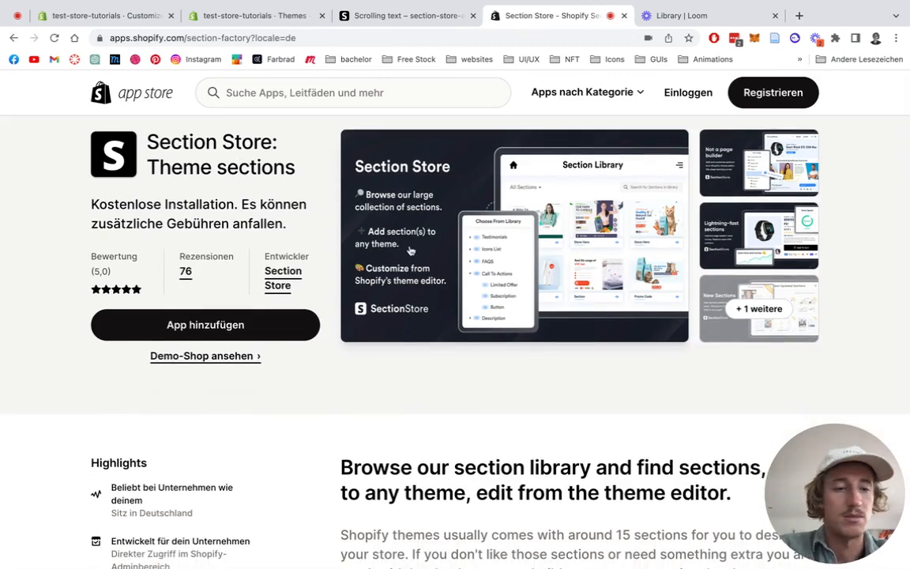
scroll("down", 3)
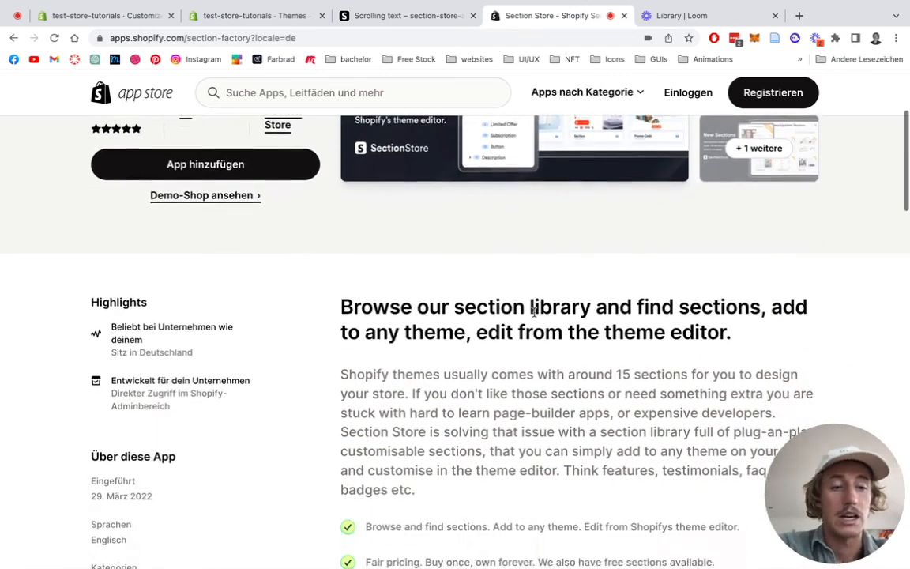
scroll("down", 3)
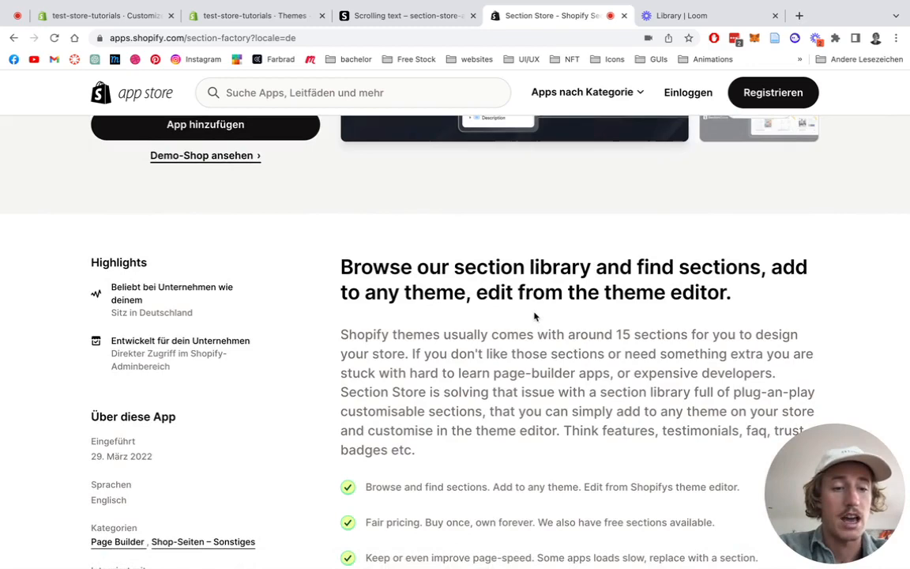
scroll("down", 3)
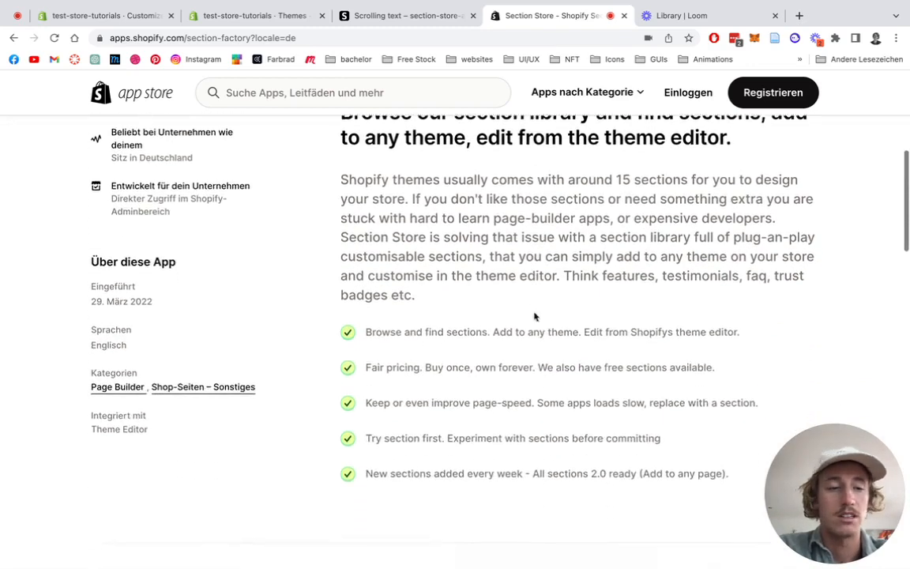
scroll("down", 3)
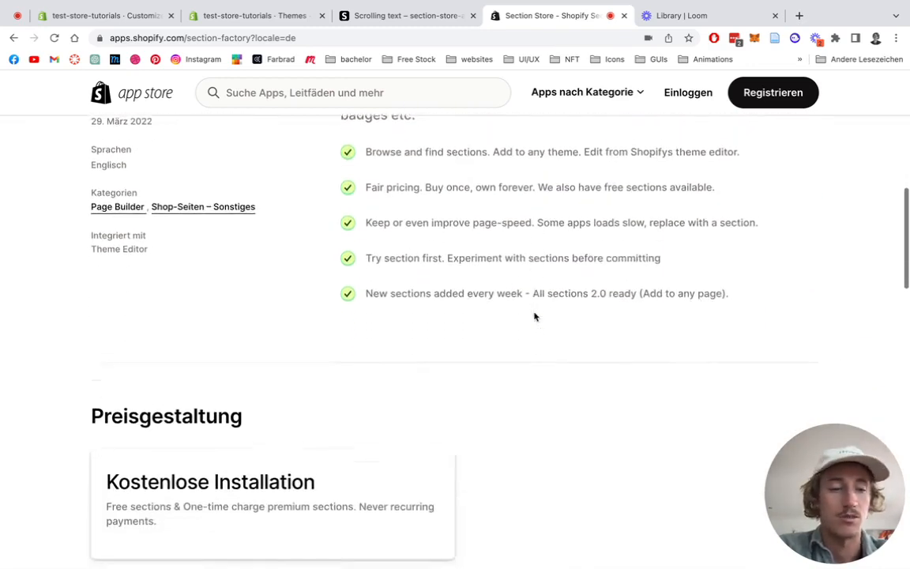
scroll("up", 3)
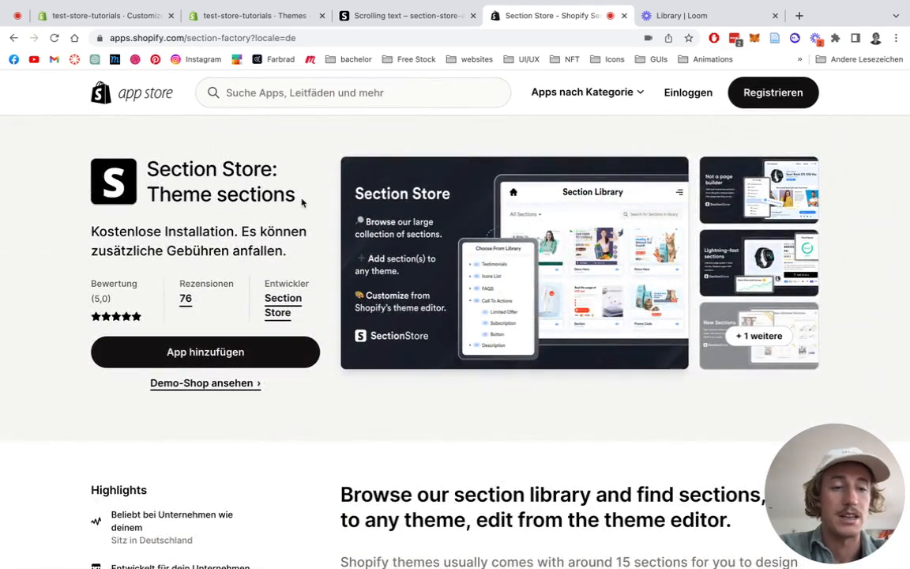
left_click(253, 15)
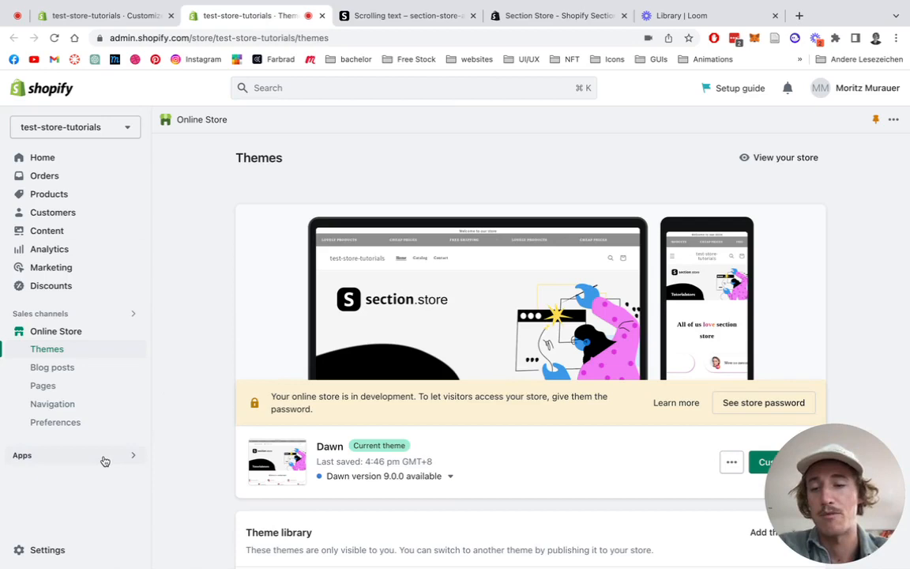
- Open Section Store from the installed apps and switch to its Sections catalogue
left_click(21, 455)
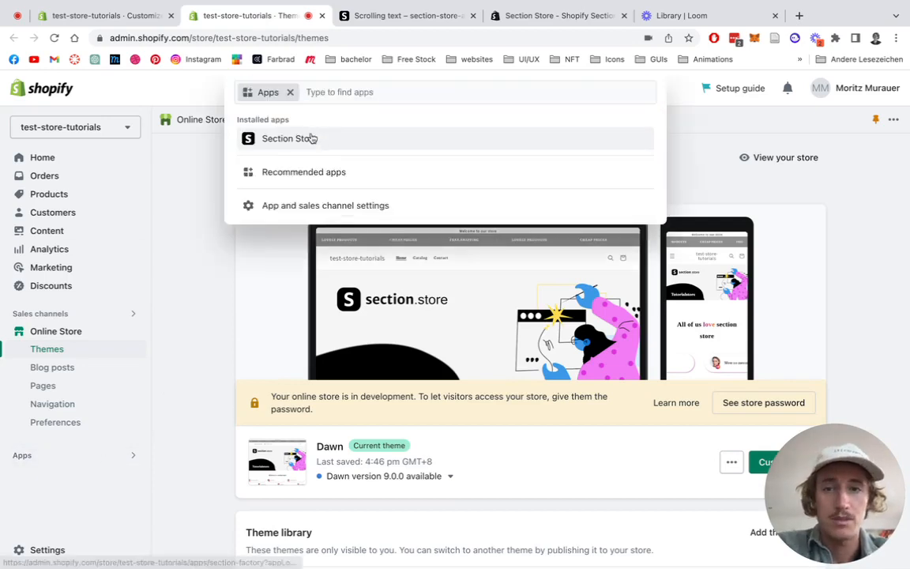
left_click(288, 138)
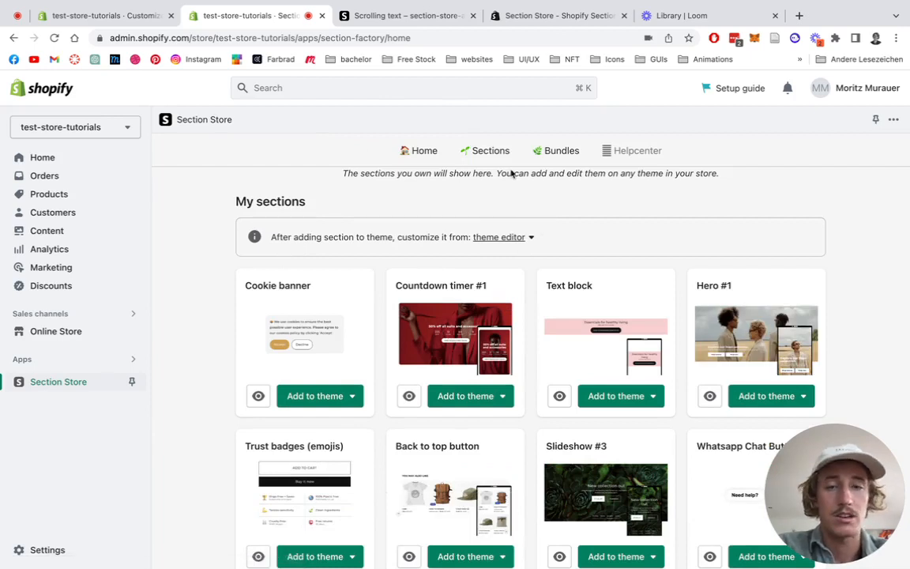
left_click(490, 150)
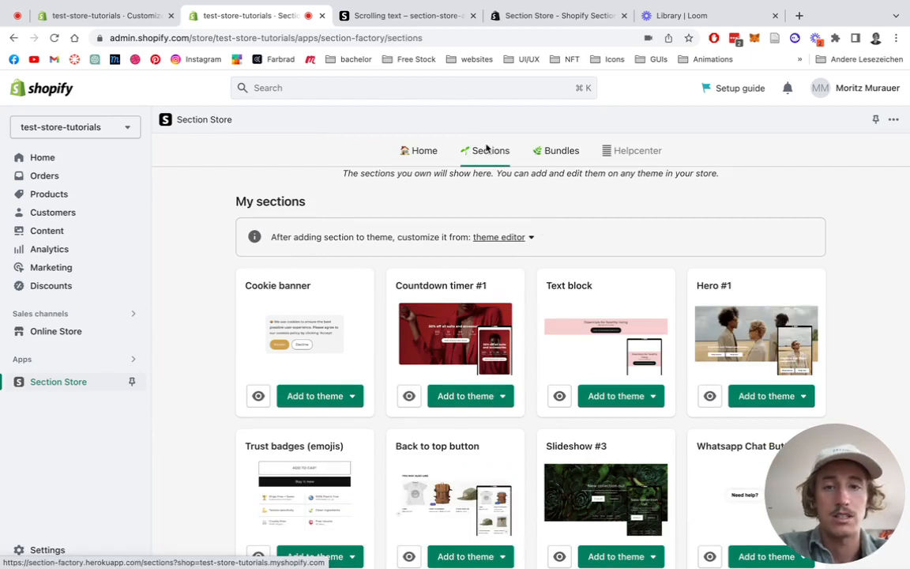
- Search the catalogue for 'scroll' and review the free Scrolling text section's details
left_click(490, 150)
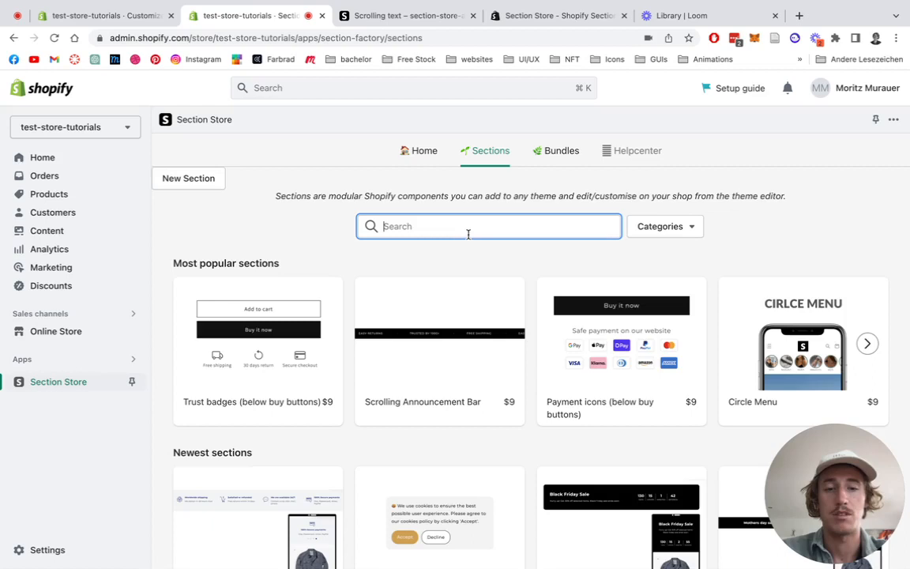
type("scroll")
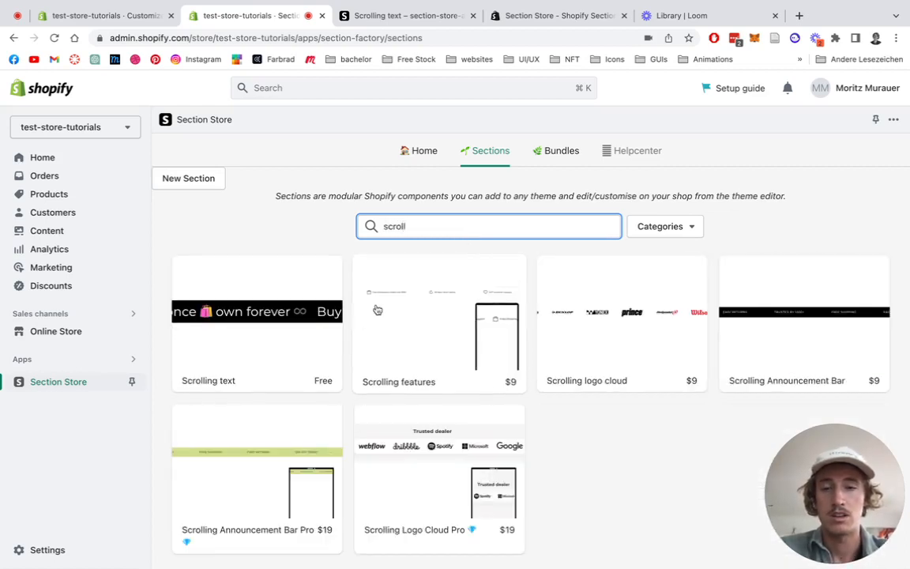
left_click(256, 322)
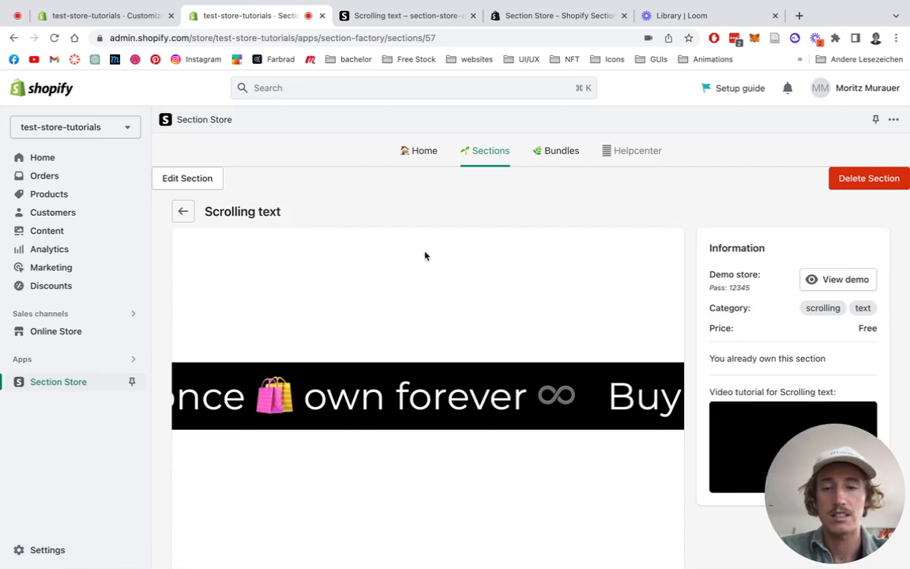
scroll("down", 3)
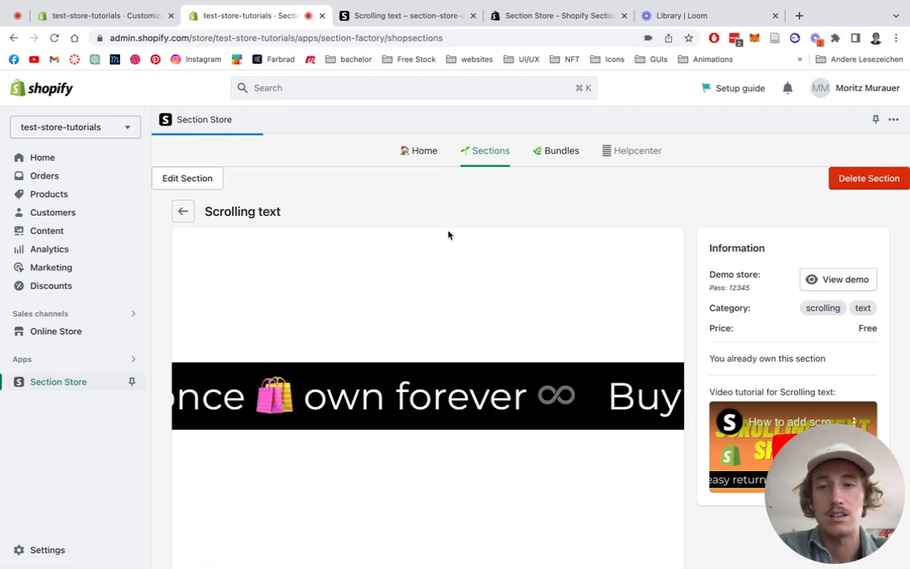
mouse_move(347, 176)
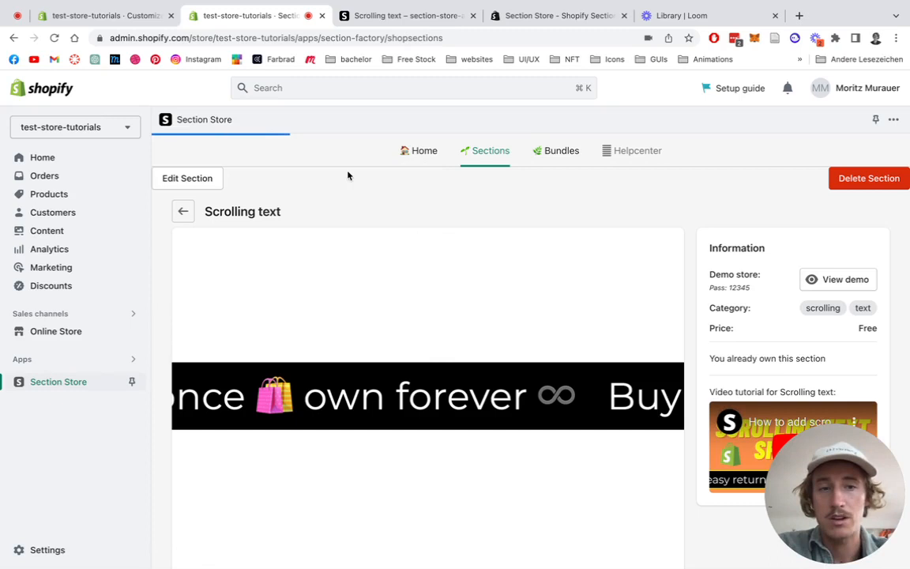
mouse_move(398, 281)
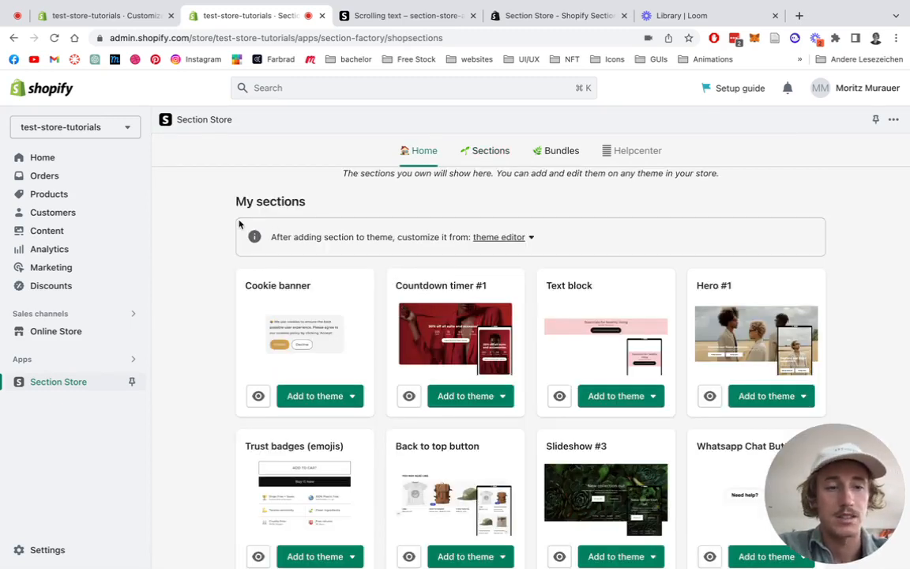
- Scroll down the Section Store grid to the Scrolling text section
scroll("down", 3)
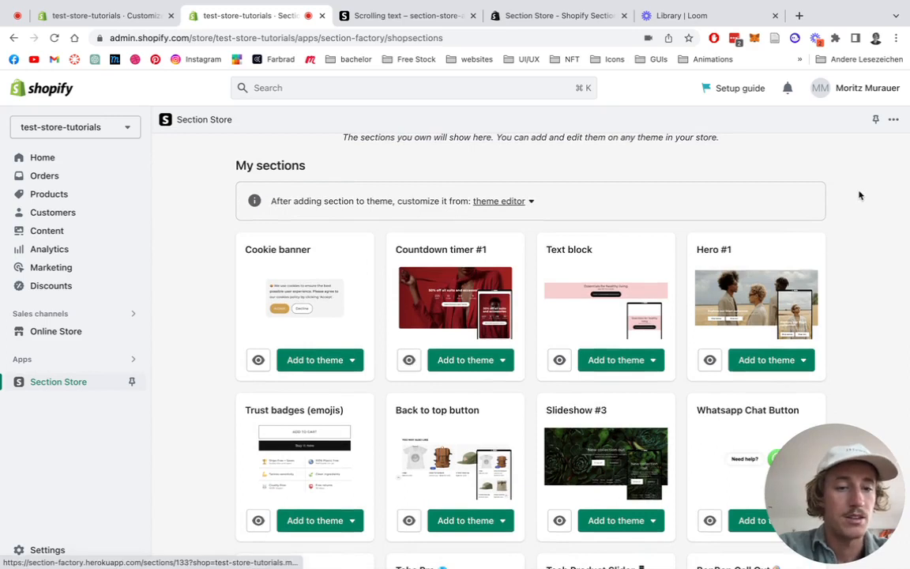
scroll("down", 3)
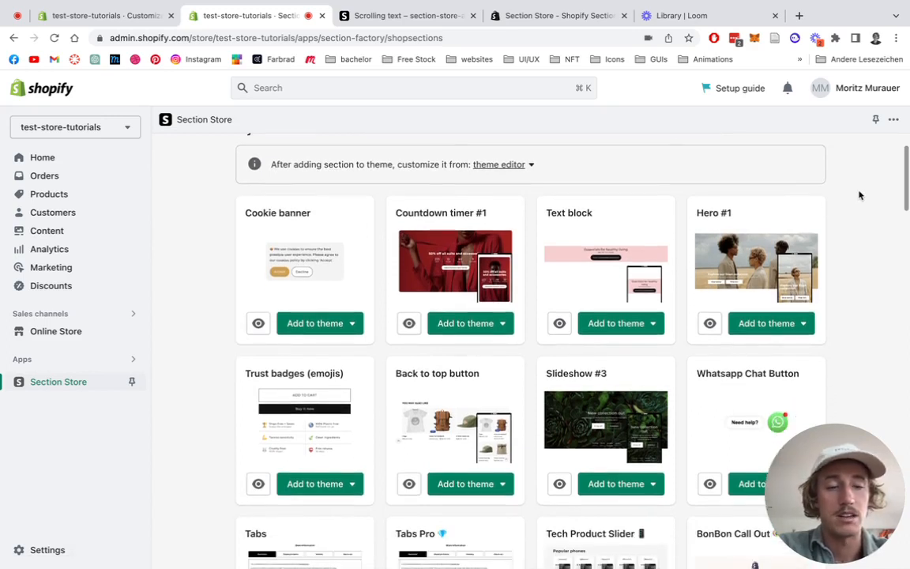
scroll("down", 3)
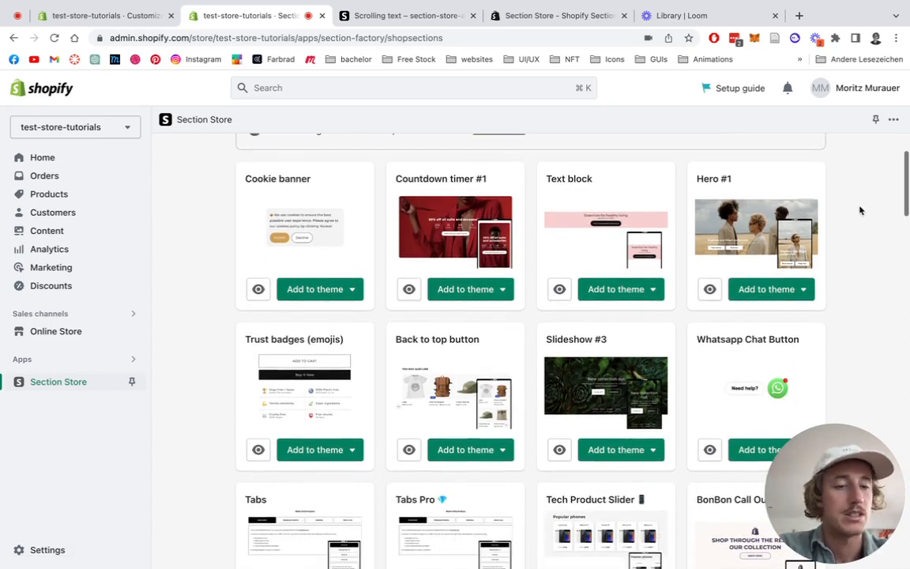
scroll("down", 3)
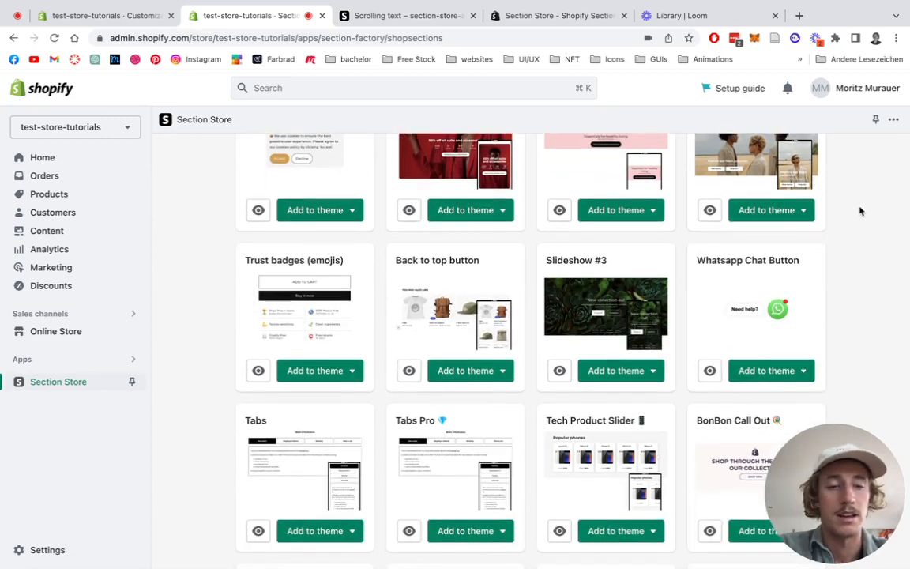
scroll("down", 3)
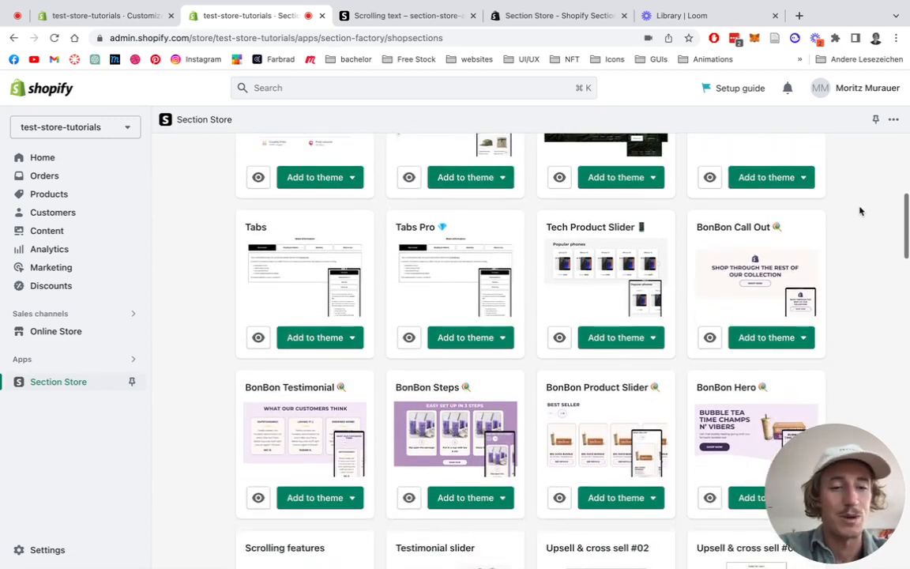
scroll("down", 3)
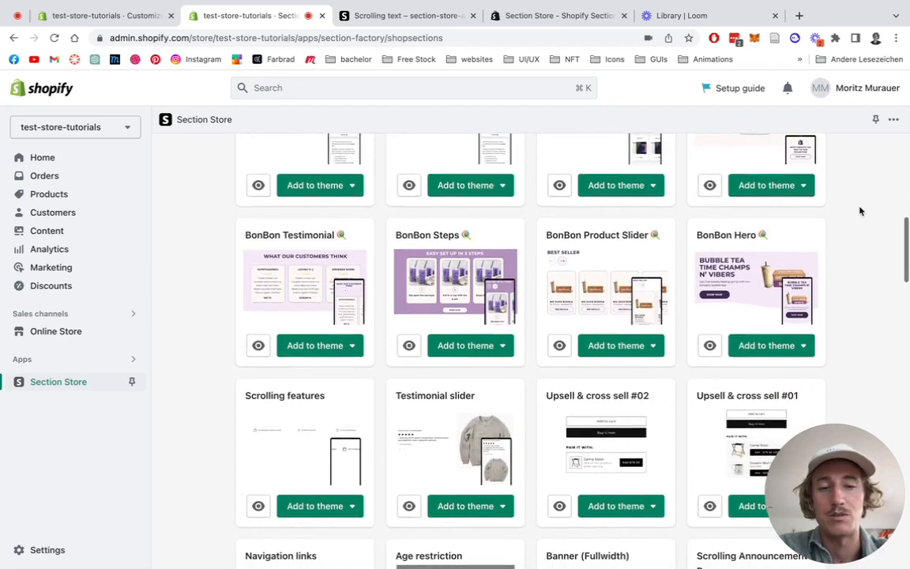
scroll("down", 3)
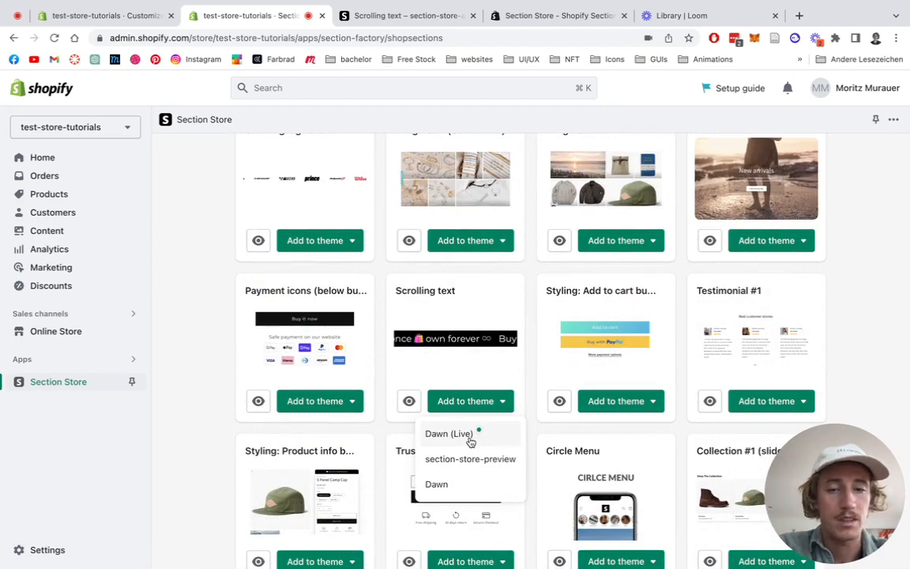
mouse_move(264, 358)
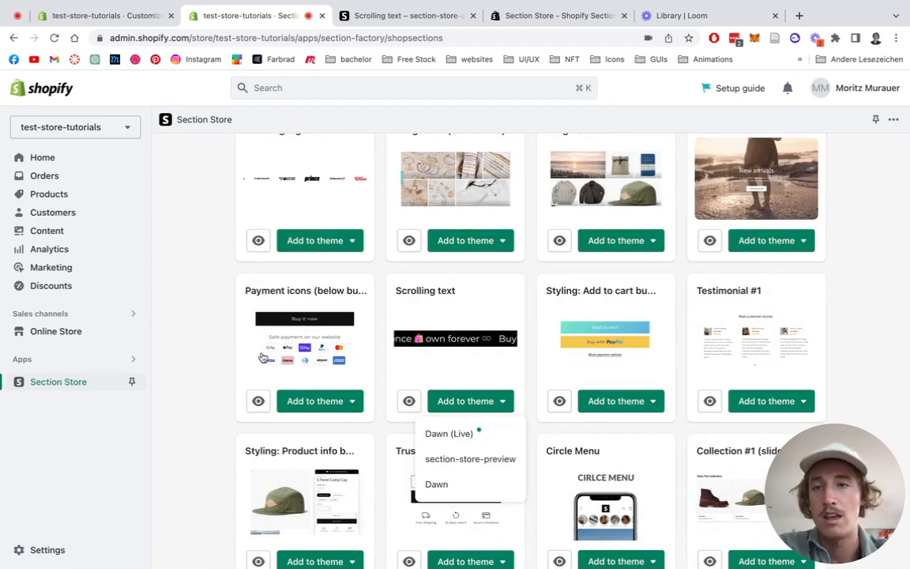
scroll("down", 3)
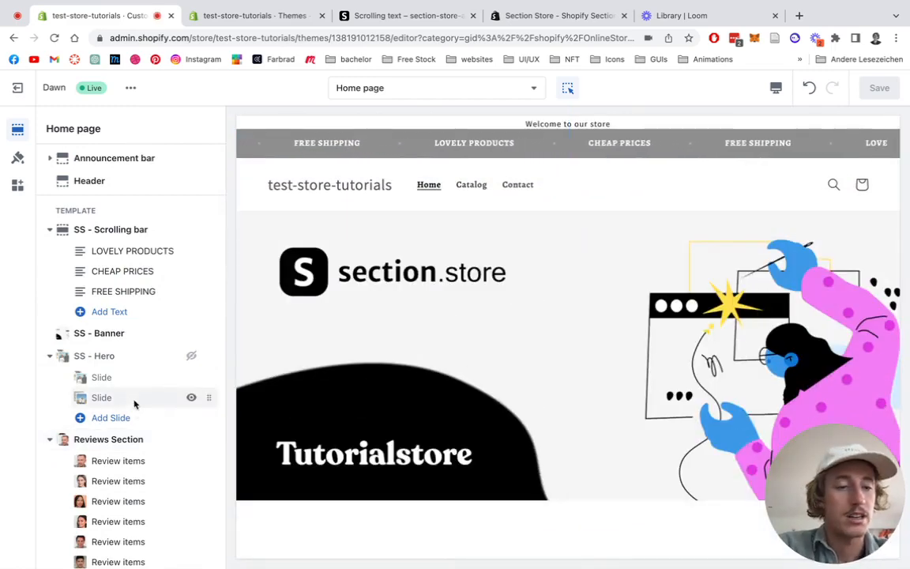
- Scroll the Dawn home page sections sidebar down toward Add section
scroll("down", 3)
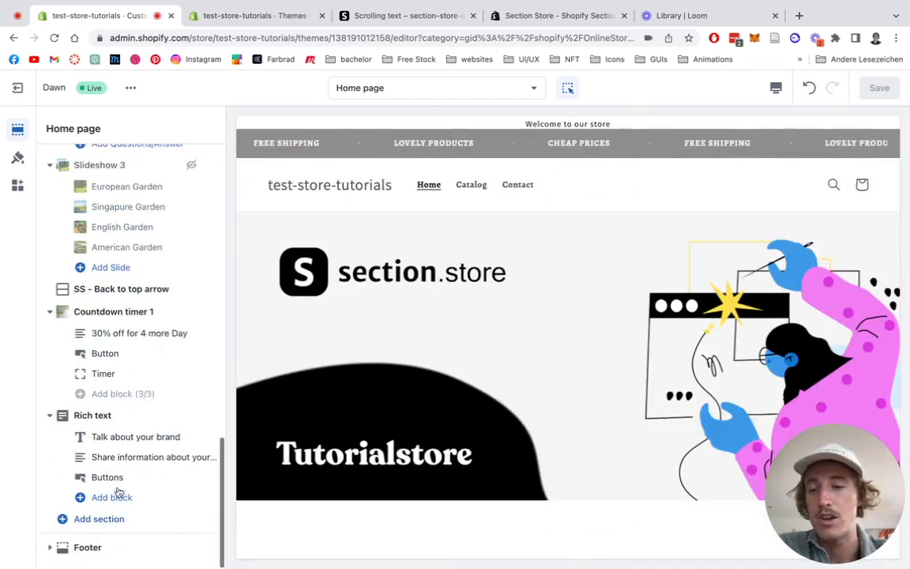
- Search sections for 'ss scrolling' and add SS - Scrolling text to the home page
left_click(99, 518)
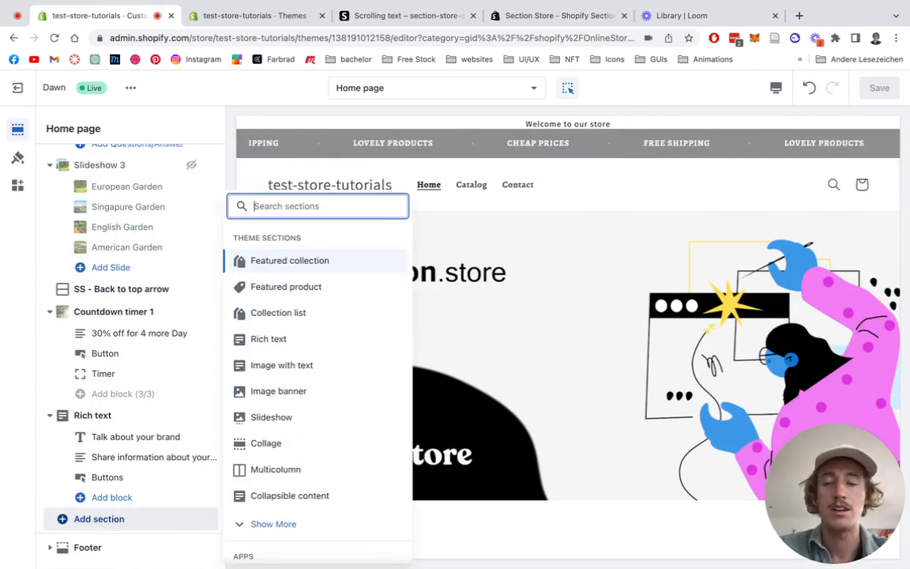
type("ss scrolling")
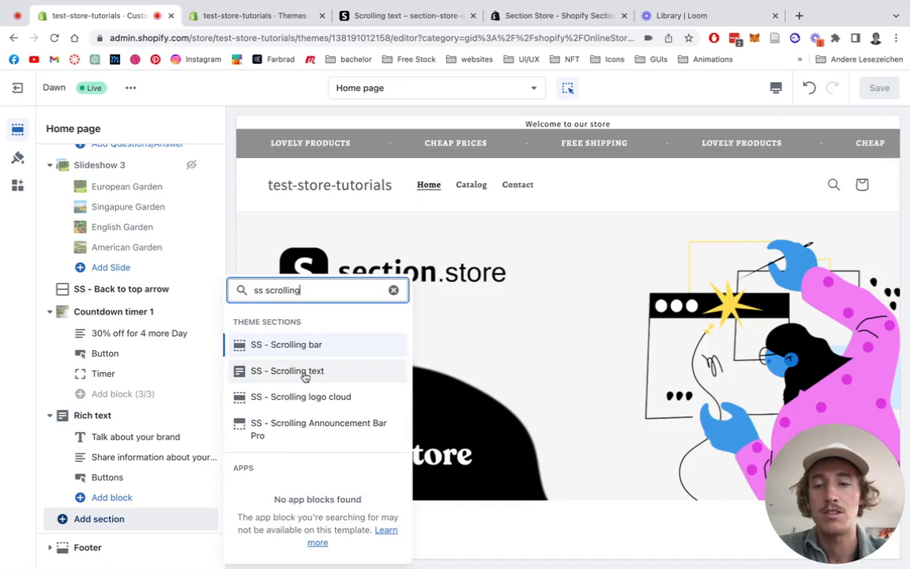
left_click(287, 371)
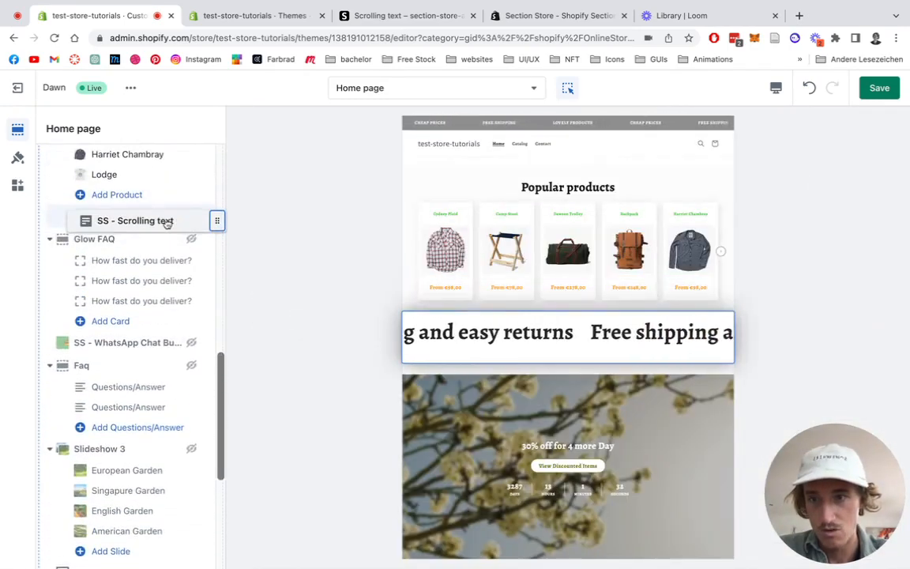
- Move the section below Popular products, then set 24px inside padding and Extra slow speed
left_click(134, 221)
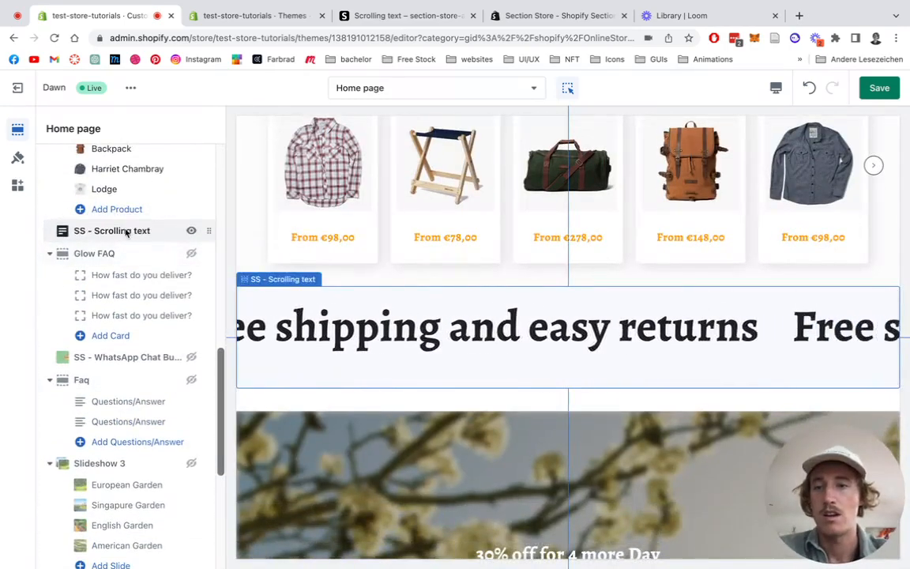
left_click(111, 230)
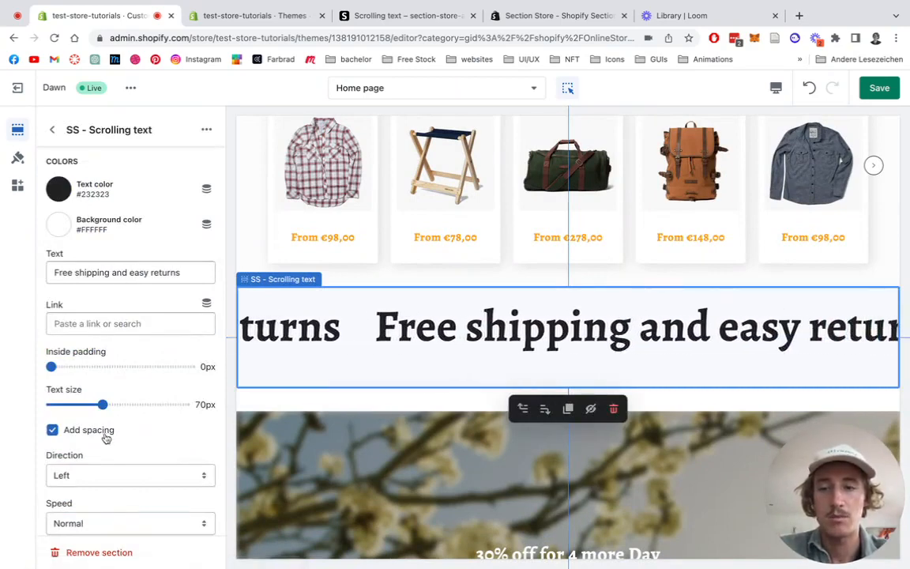
left_click_drag(50, 366, 73, 366)
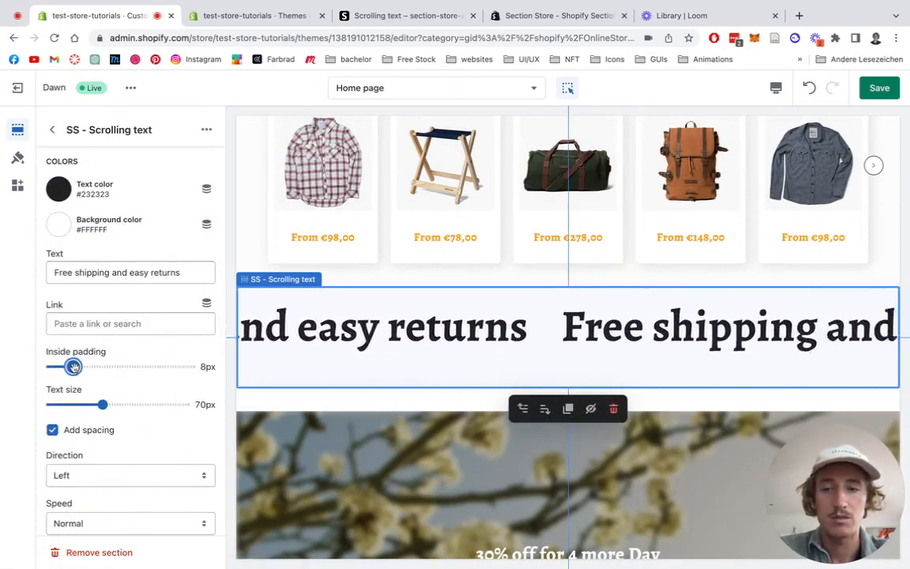
left_click_drag(74, 366, 100, 366)
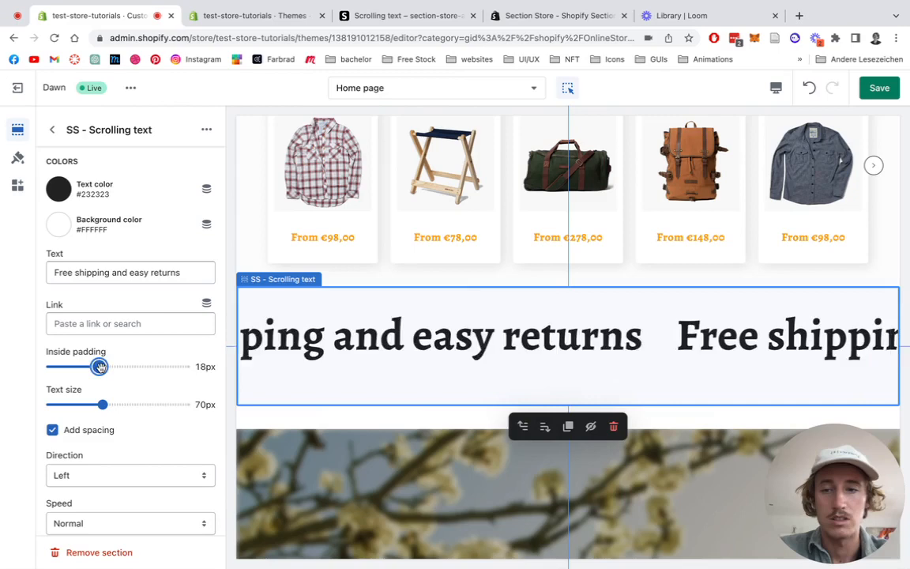
left_click_drag(99, 366, 110, 365)
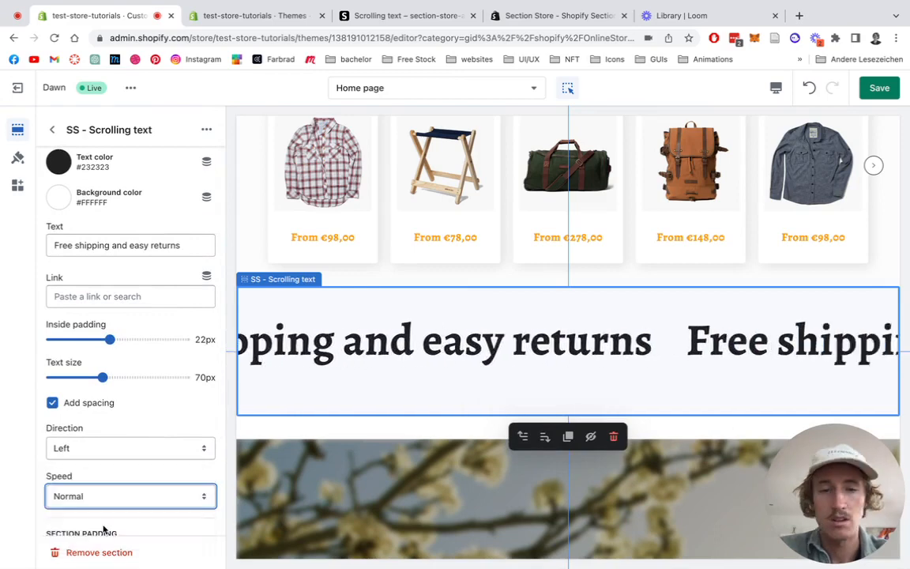
left_click(130, 496)
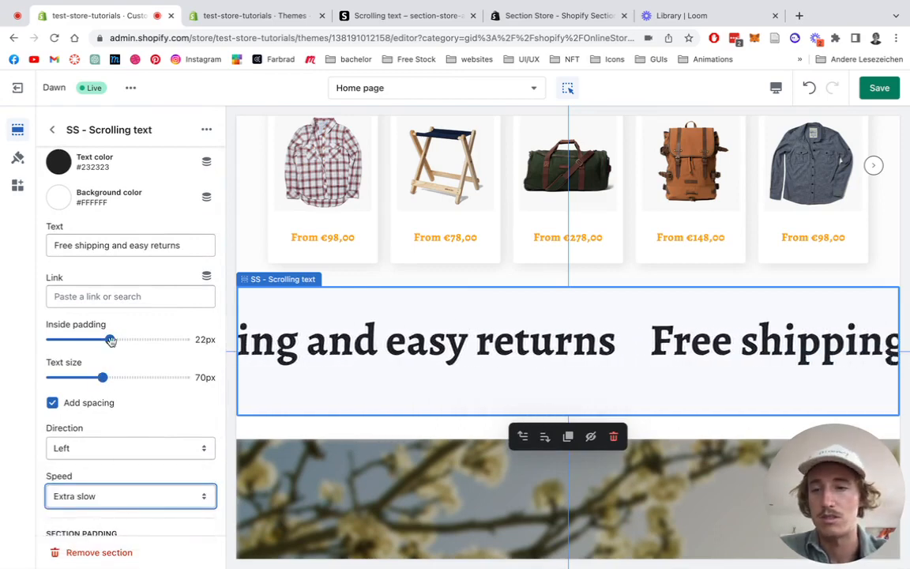
left_click_drag(111, 340, 129, 340)
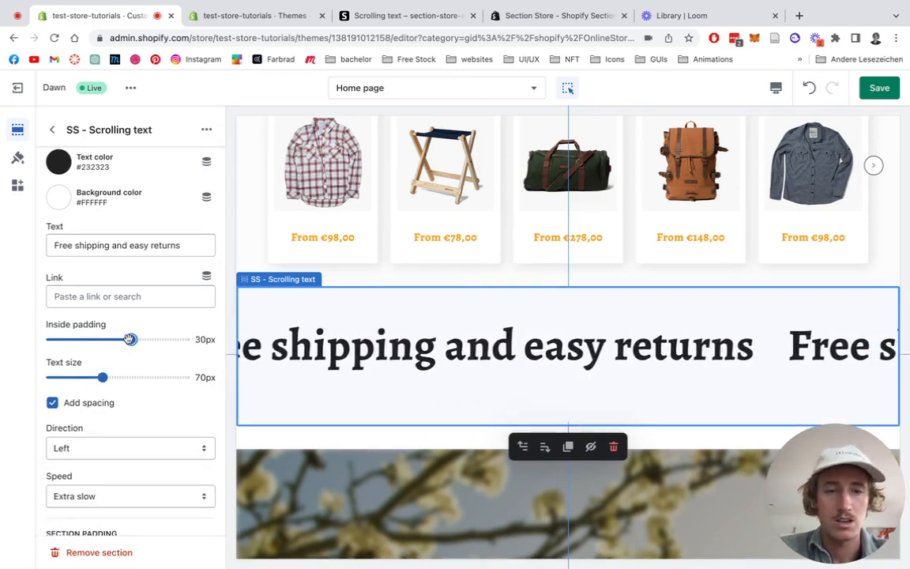
left_click_drag(130, 338, 116, 339)
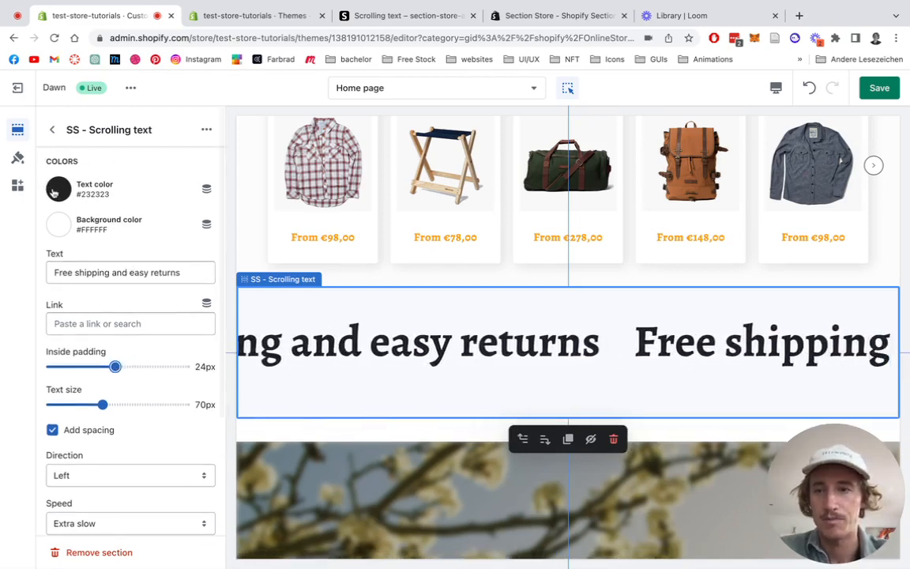
- Set text color to #FF0000 and background to #ECFF00, then select 'and' in the text
left_click(57, 188)
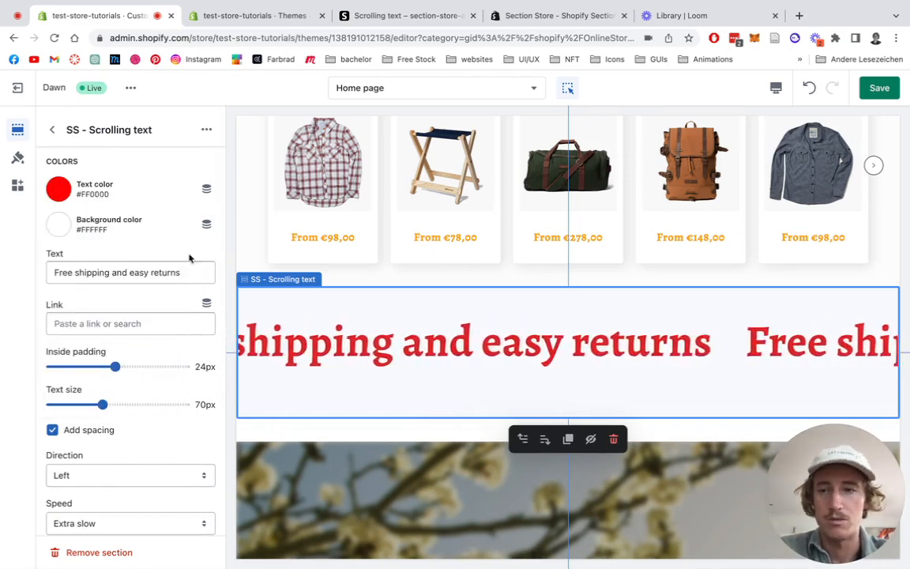
left_click(58, 223)
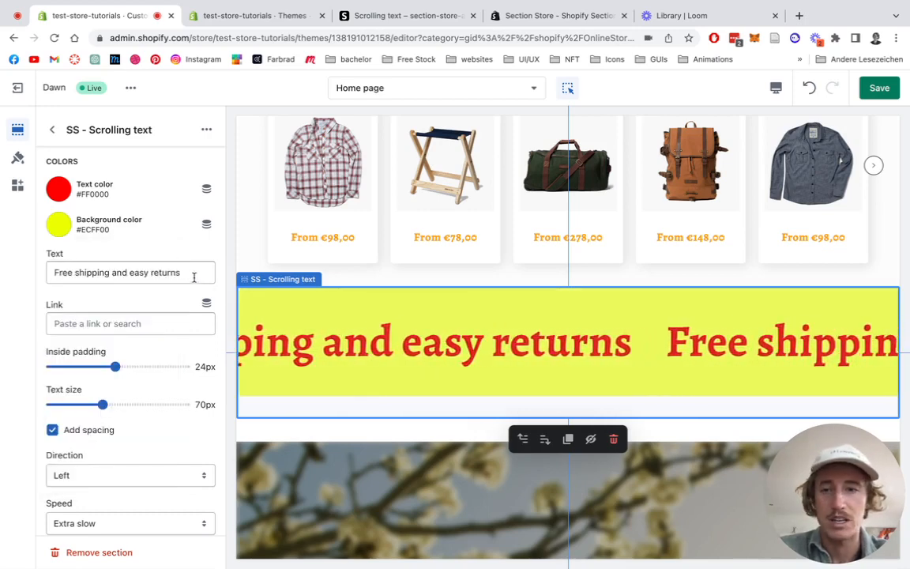
left_click(130, 271)
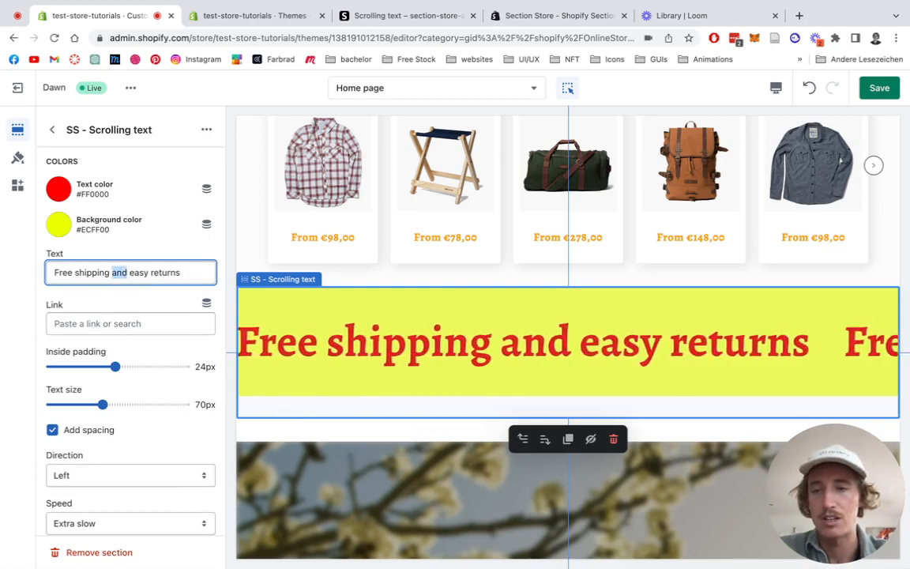
- Replace 'and' with ❤️ in the text after a quick web search on HTML spacing
key("Backspace")
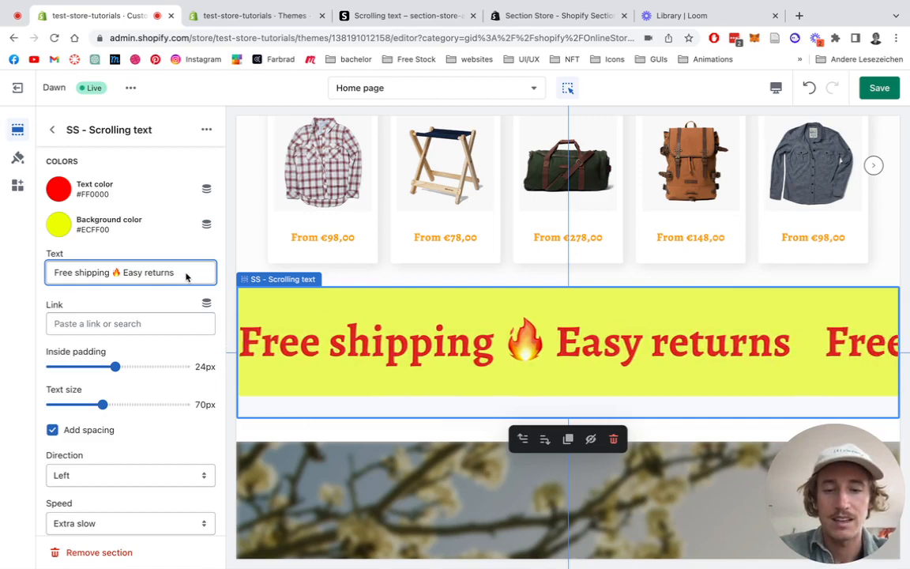
type("❤️")
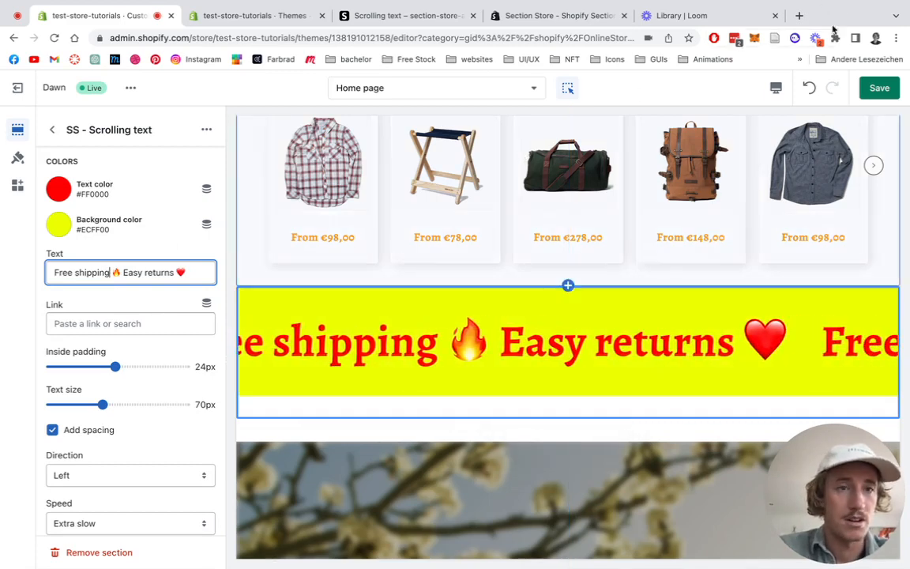
left_click(799, 15)
type("html in spaces")
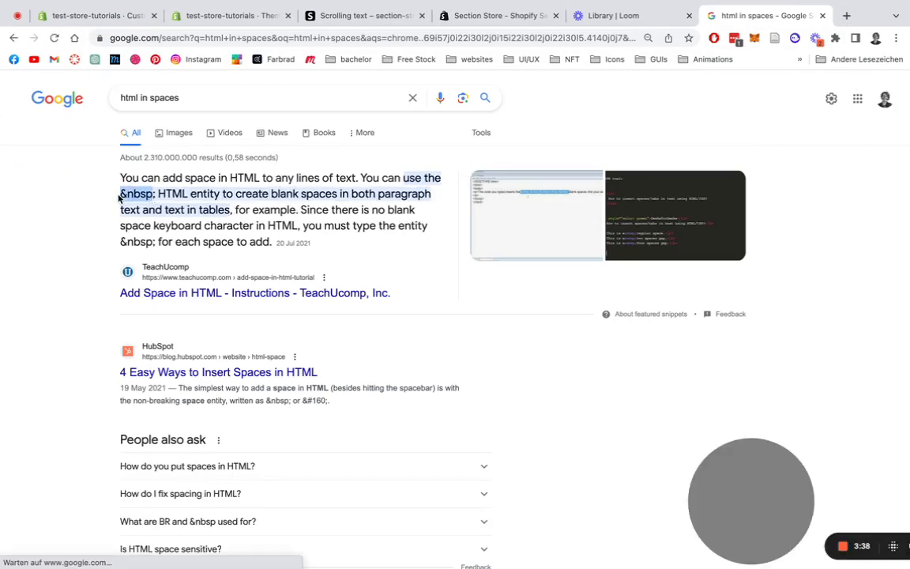
mouse_move(824, 15)
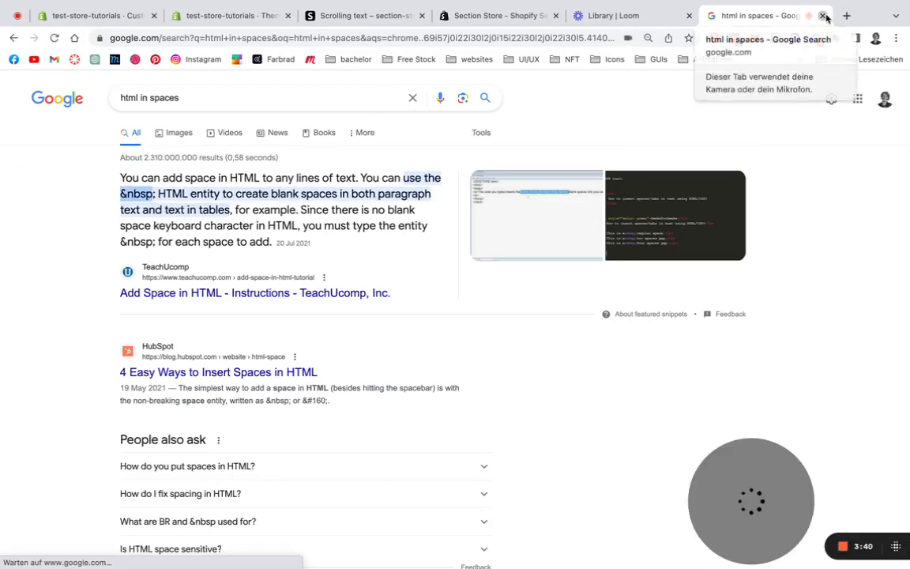
left_click(825, 15)
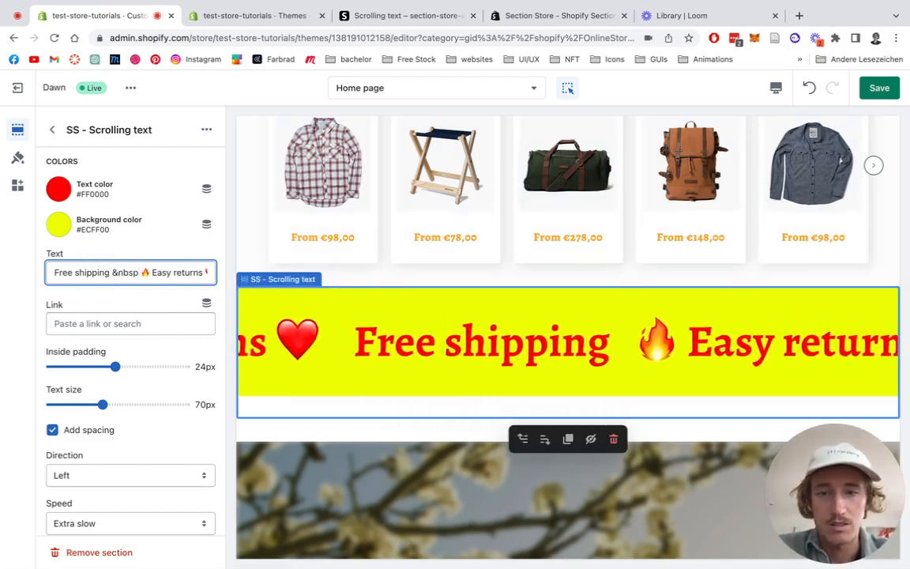
- Insert &nbsp&nbsp spacing around 🔥 and append ❤️ after 'Easy returns'
type("&nbsp&nbsp&nbsp&nbsp Easy return")
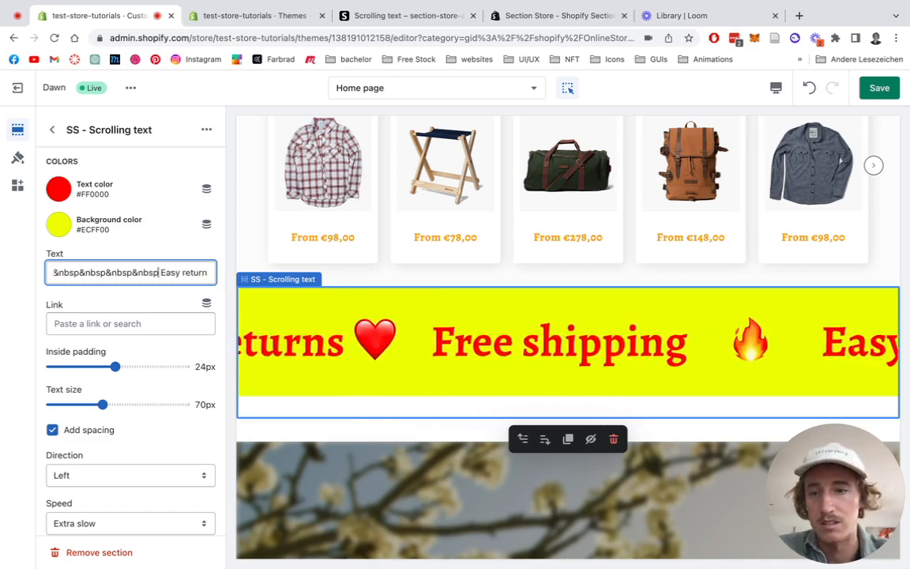
type("❤️")
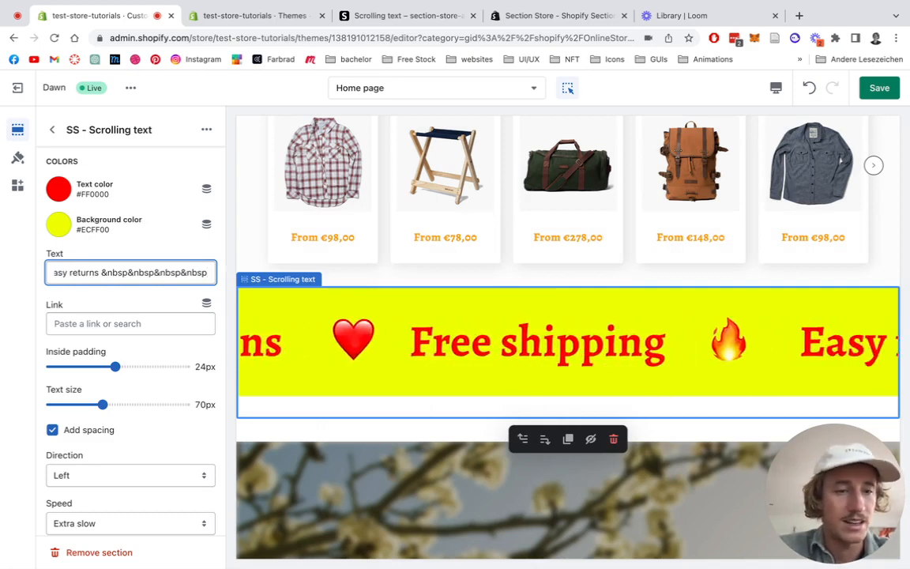
left_click(129, 323)
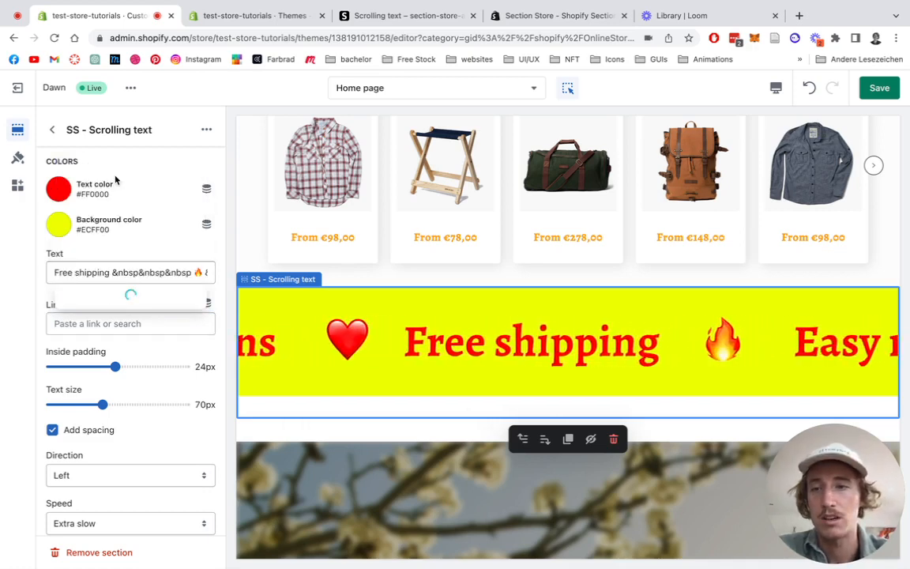
- Set the scrolling text's link to the Summer collection
left_click(131, 323)
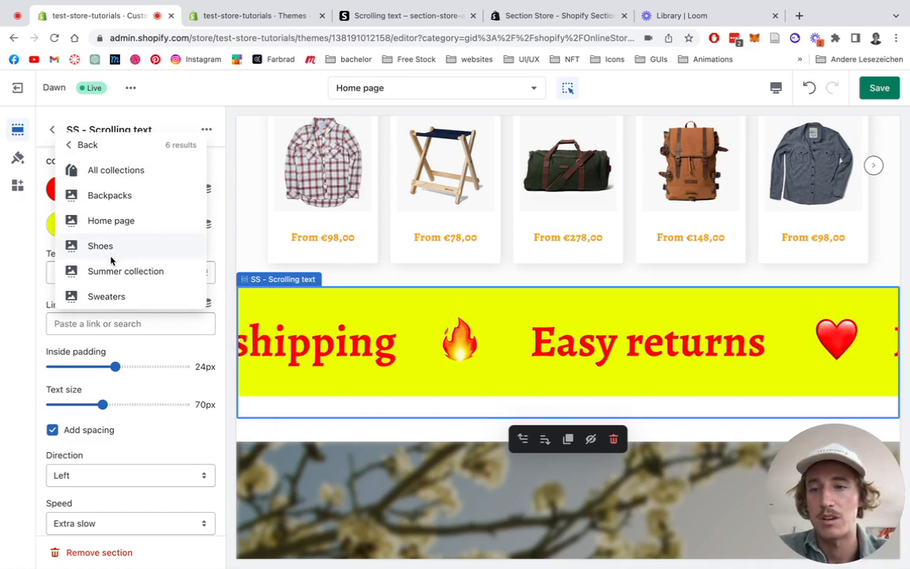
left_click(126, 271)
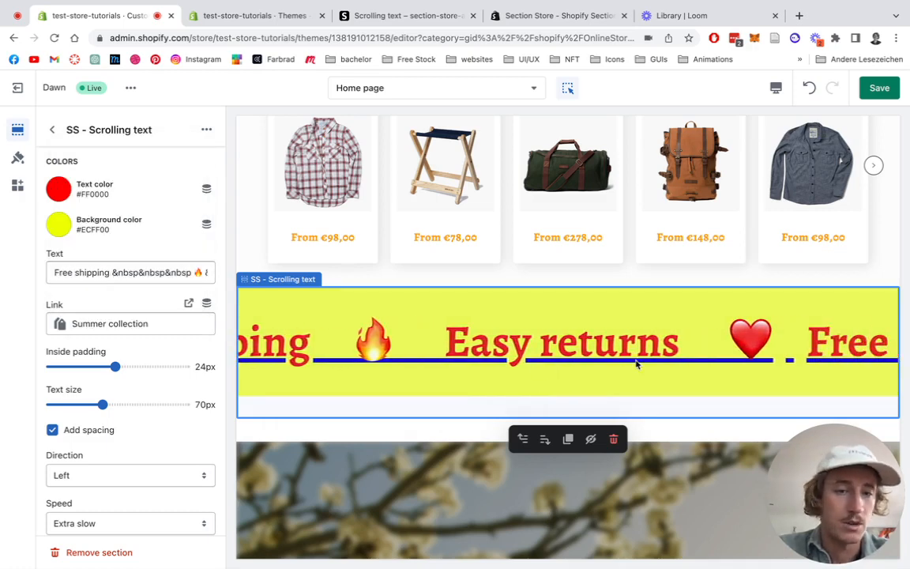
scroll("down", 3)
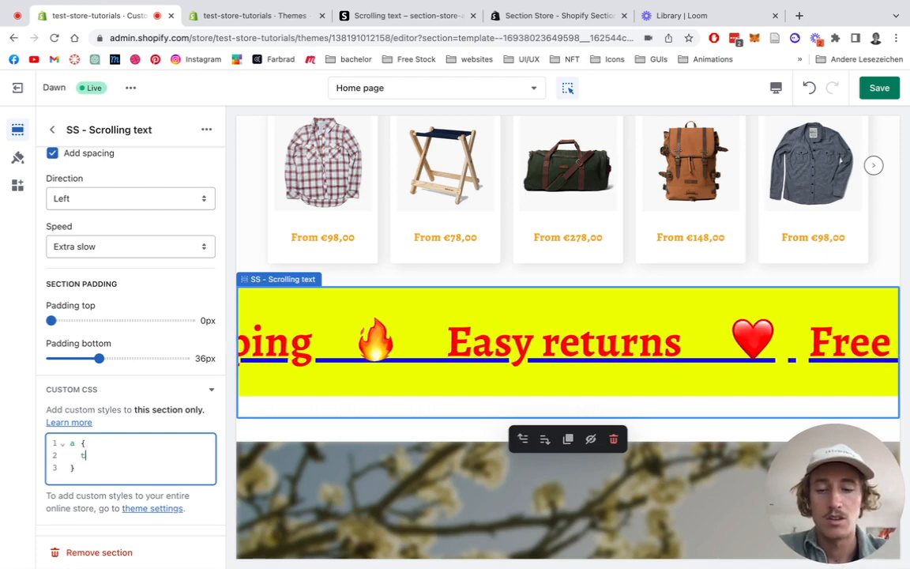
- Add the custom CSS rule 'a { text-decoration: none; }' to remove the link underline
type("text-decoration:")
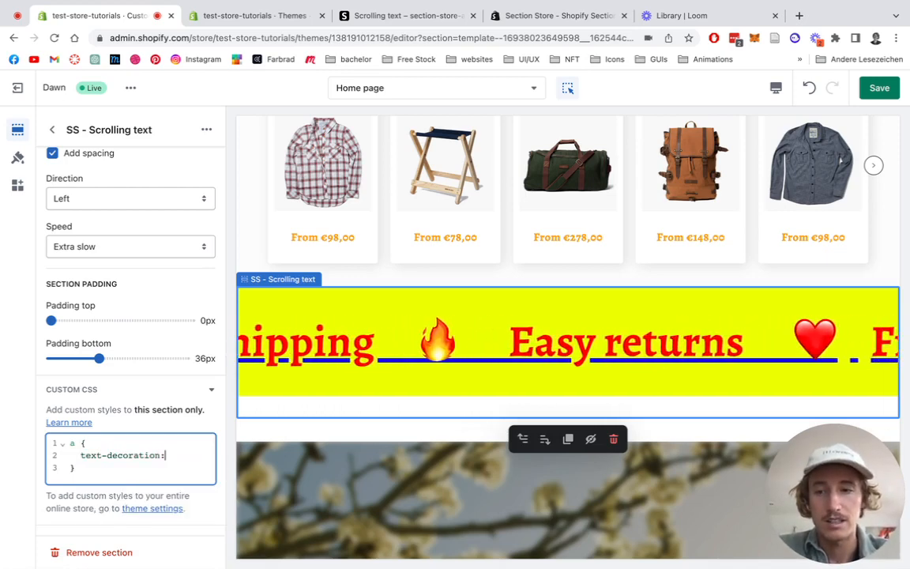
type("none;")
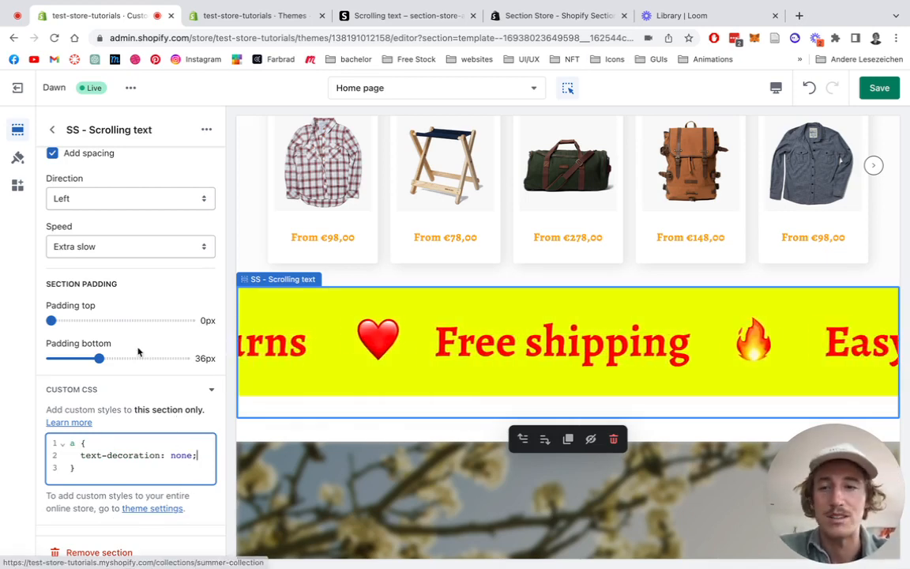
scroll("up", 3)
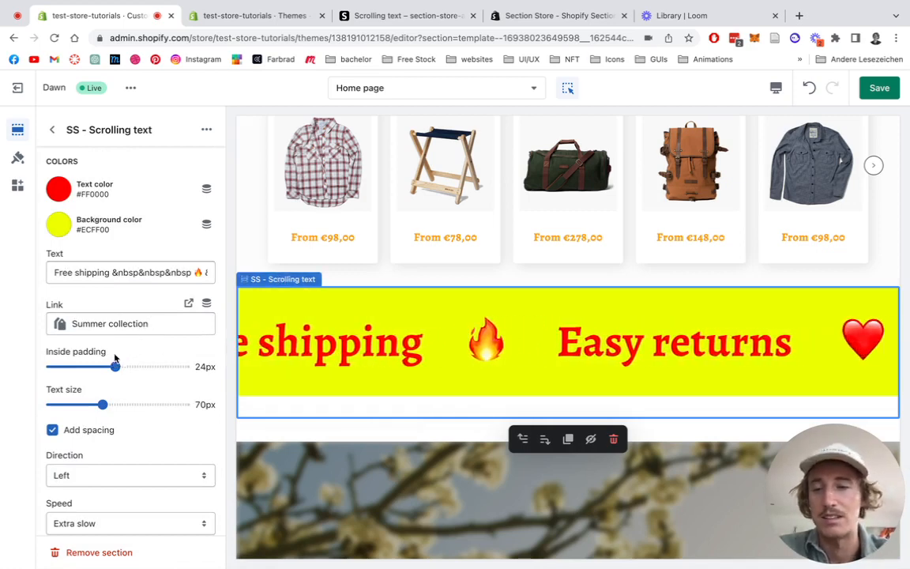
- Set scrolling direction to Right and top padding to 20px, then return to the section list
left_click(130, 474)
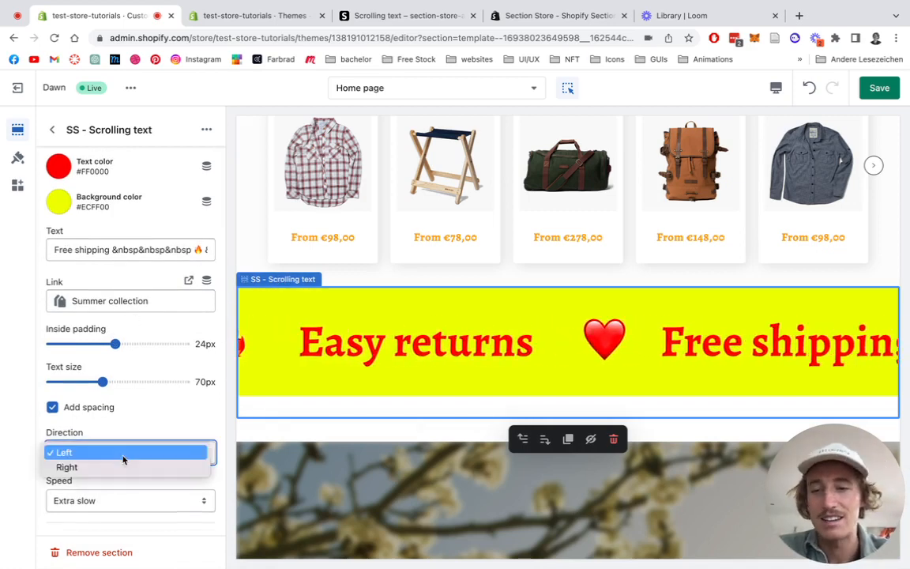
left_click(67, 467)
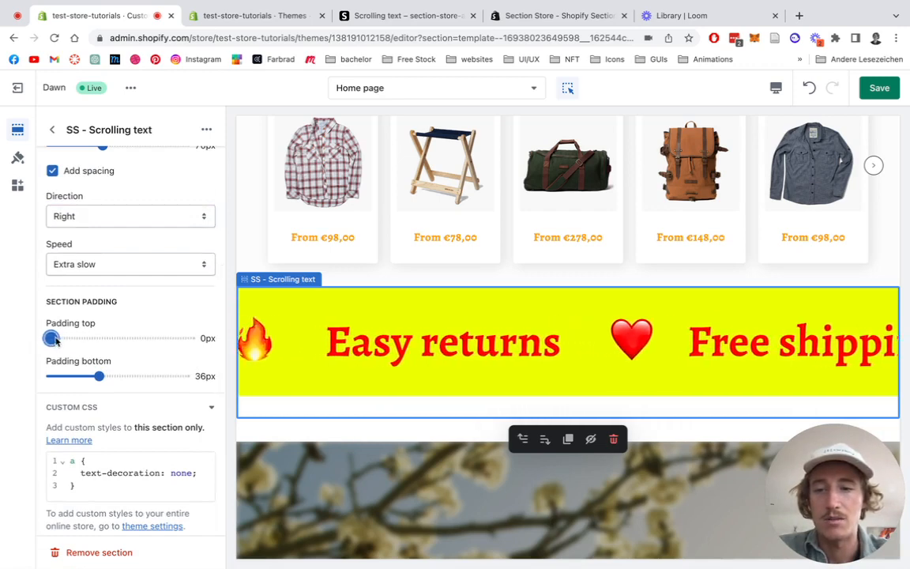
left_click_drag(52, 339, 71, 339)
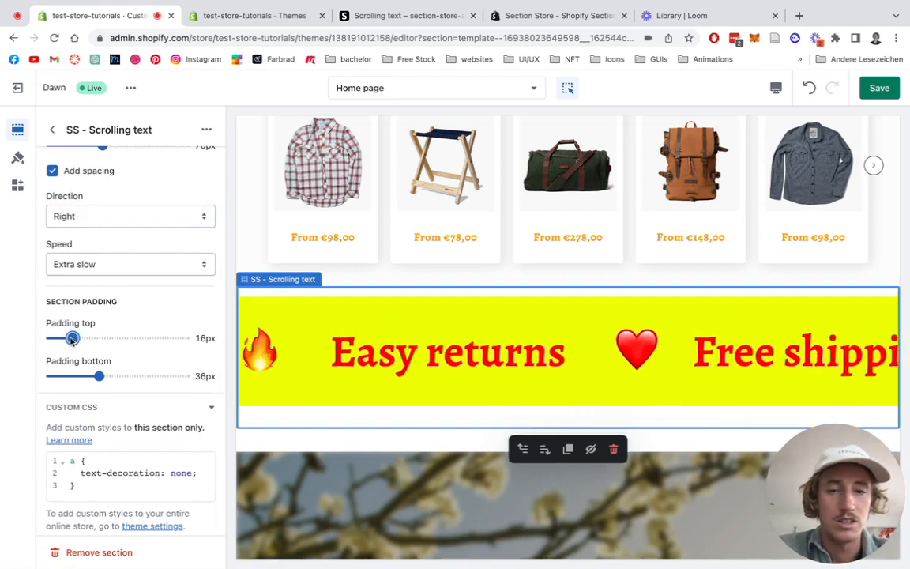
left_click_drag(71, 338, 68, 338)
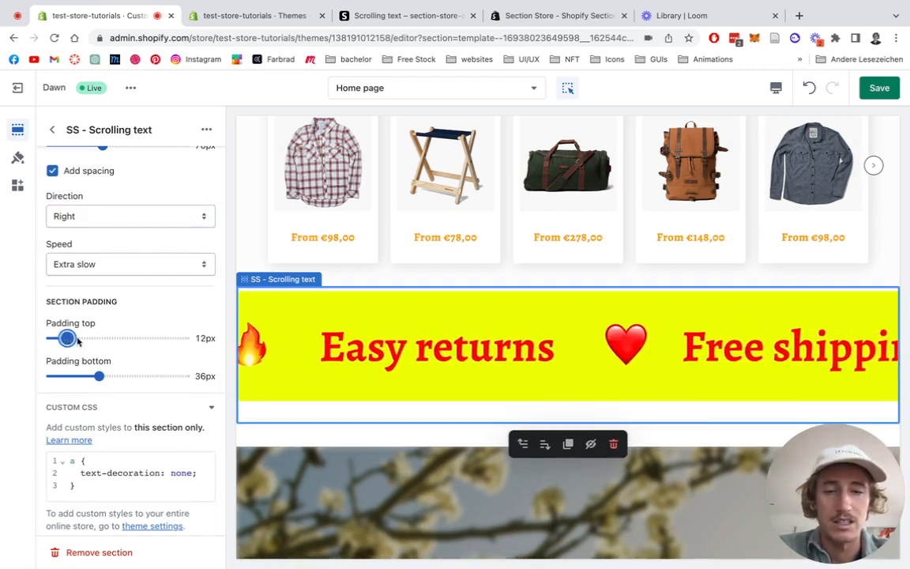
left_click_drag(67, 338, 78, 338)
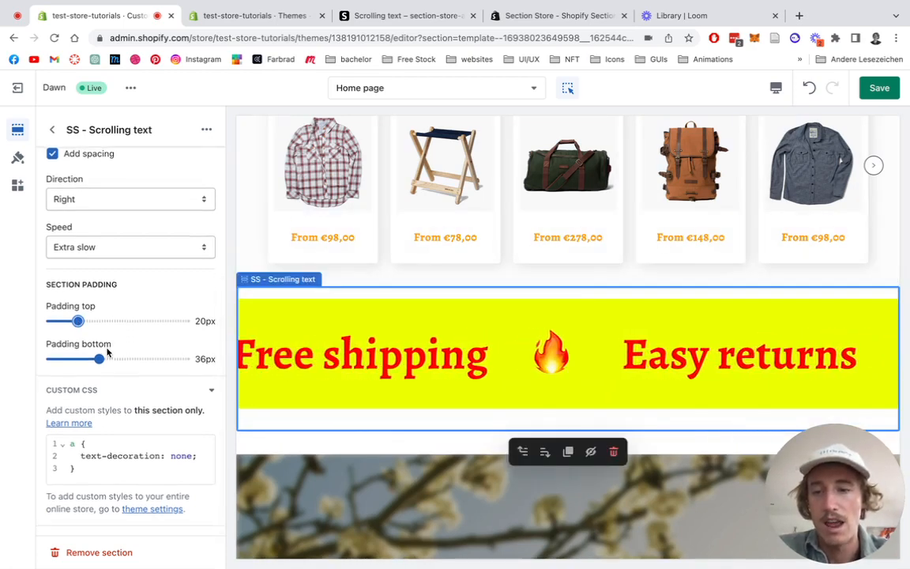
left_click(51, 128)
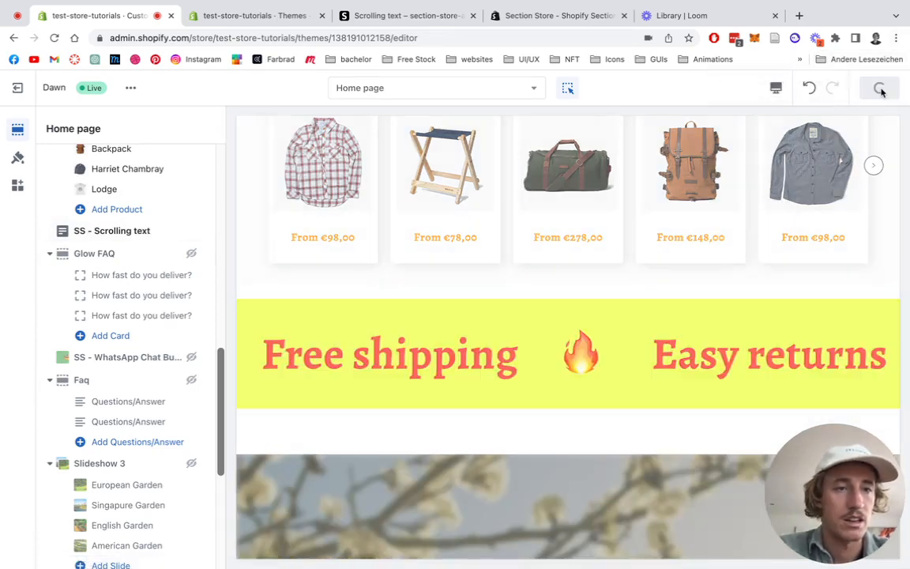
- Save the theme and view the live test-store-tutorials storefront
left_click(880, 88)
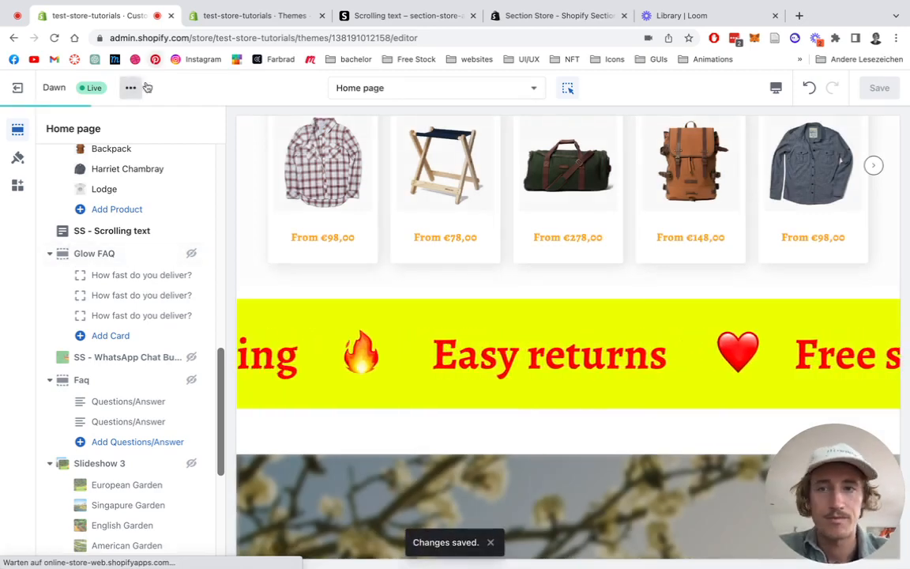
left_click(131, 88)
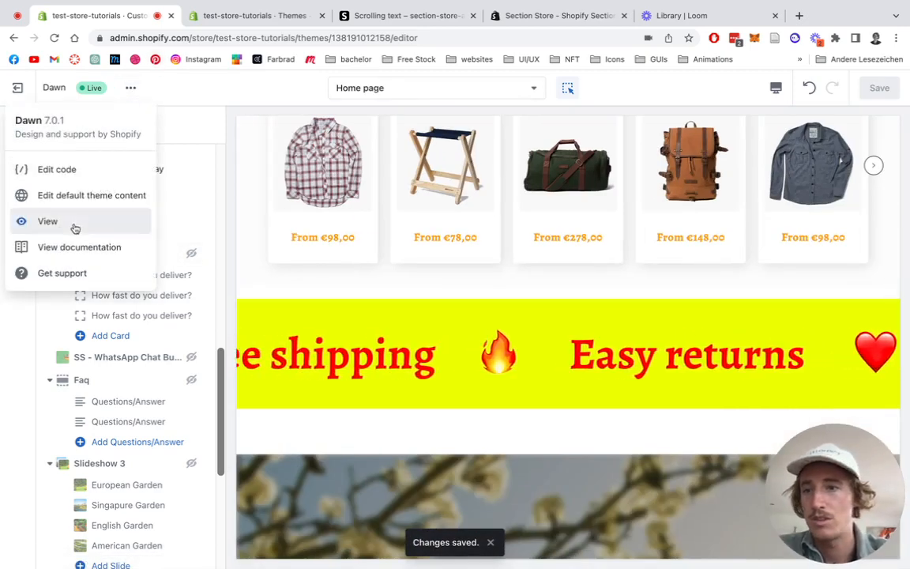
left_click(47, 222)
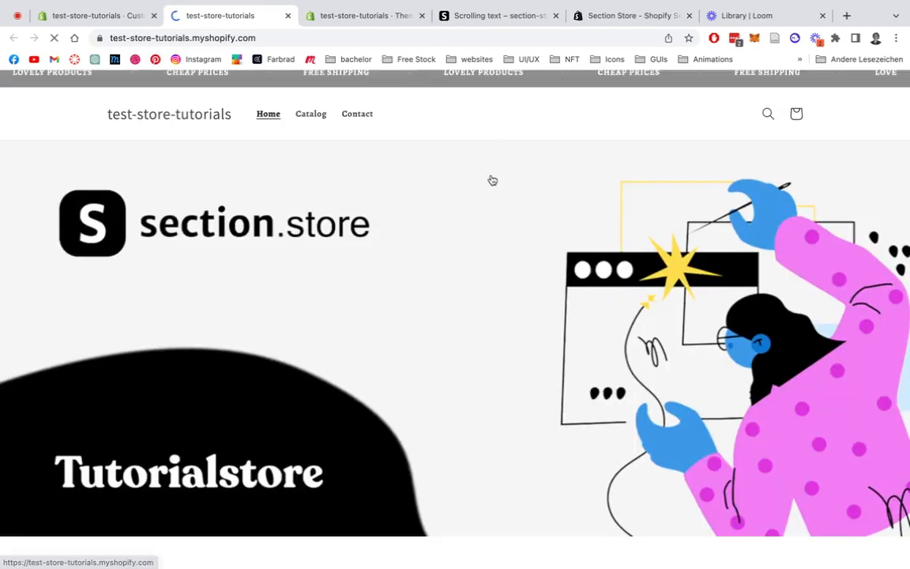
- Check that the banner opens the Summer collection, then return to the home page banner
scroll("down", 3)
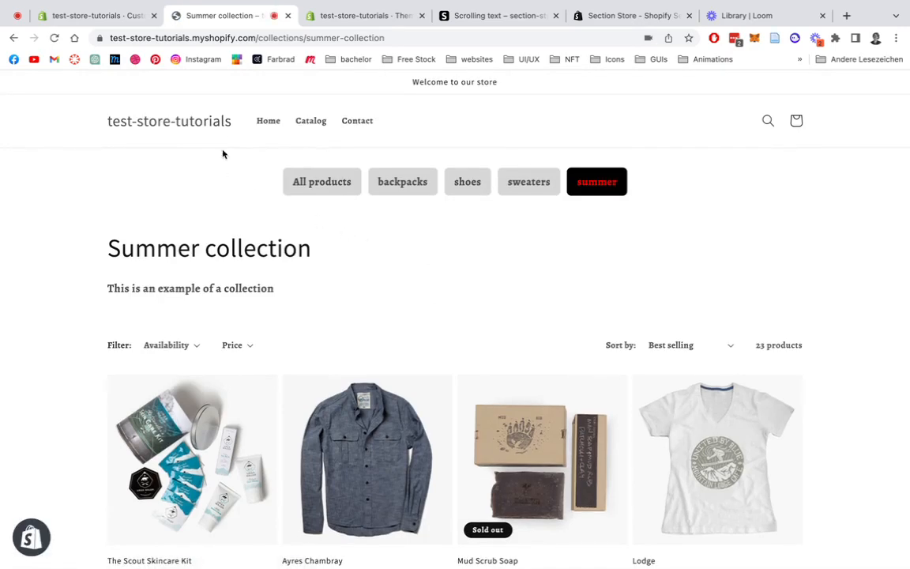
left_click(268, 120)
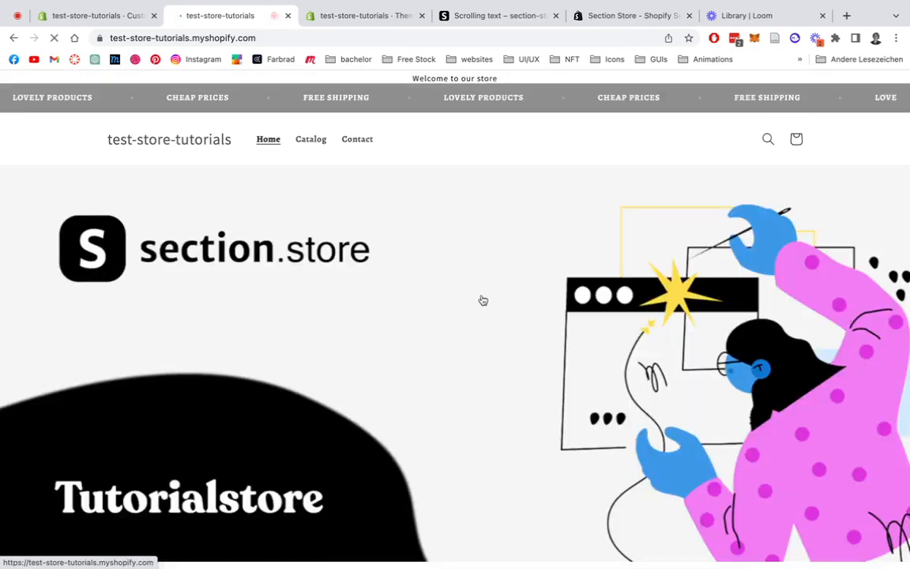
scroll("down", 3)
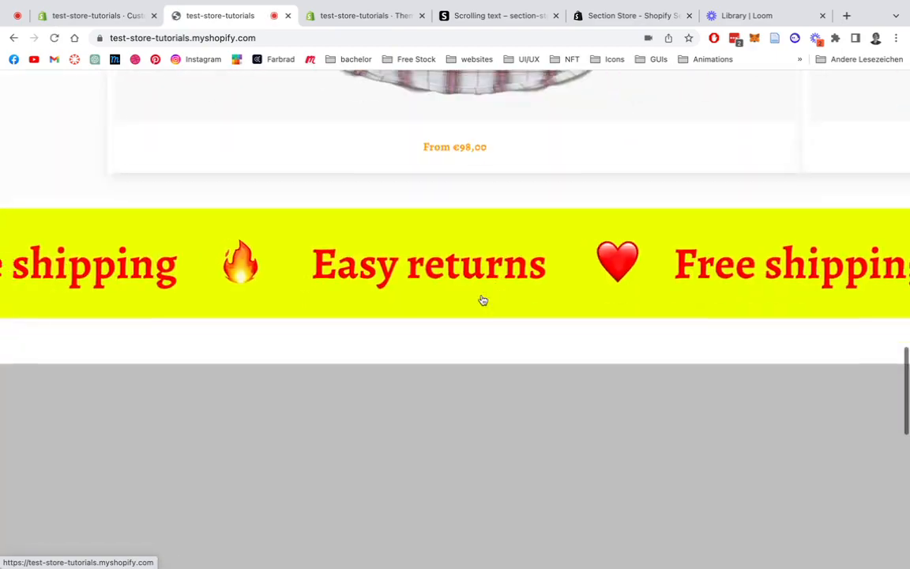
scroll("up", 3)
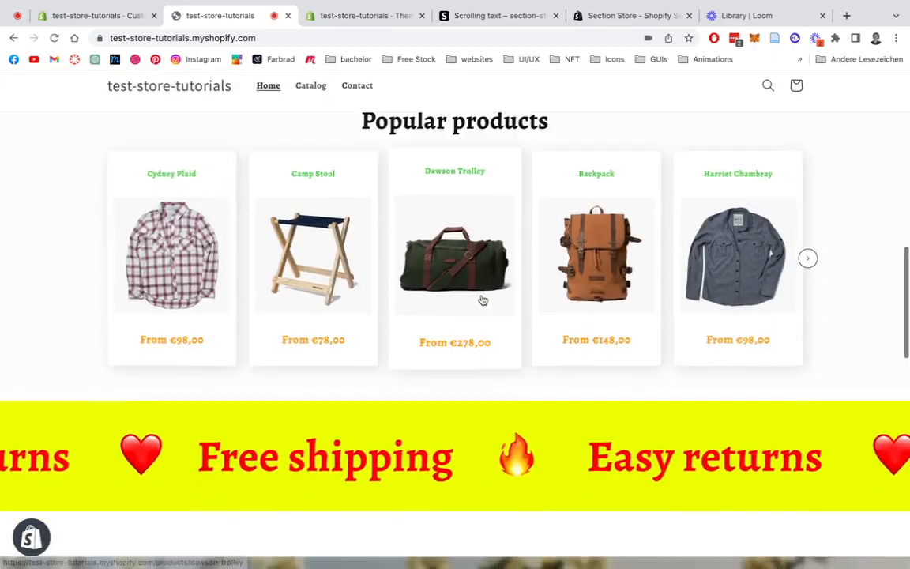